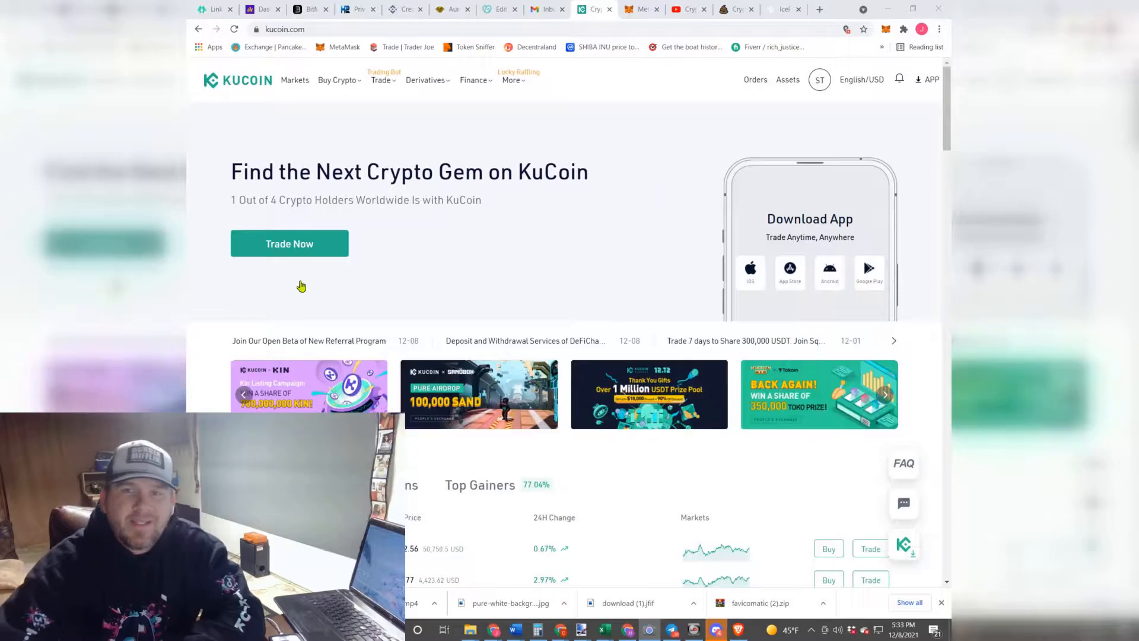
pyautogui.moveTo(563, 353)
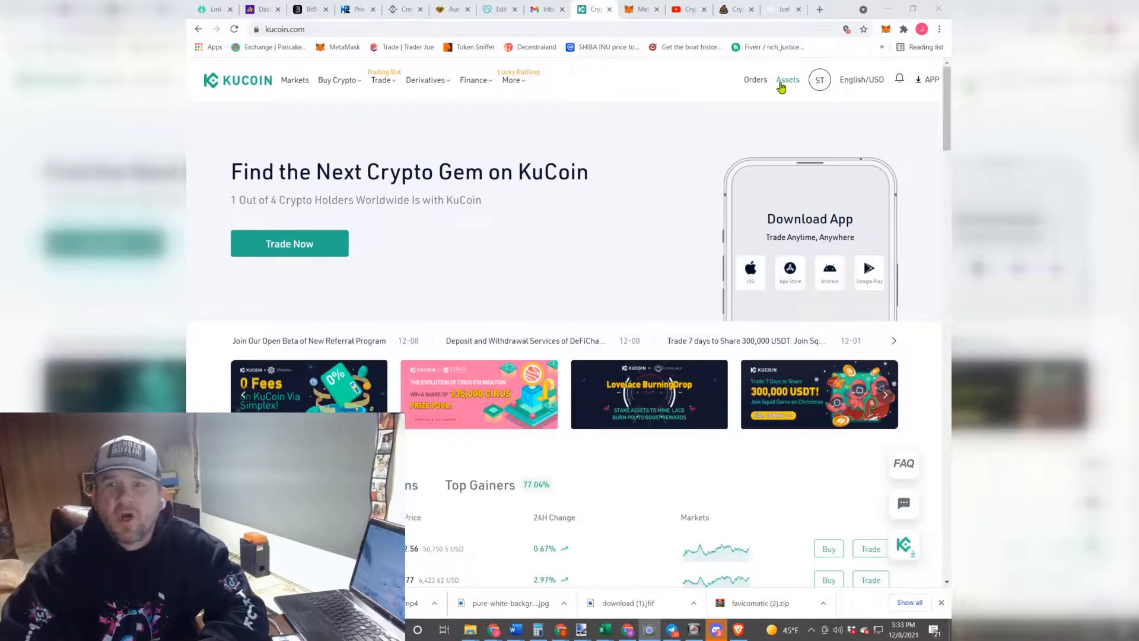
# Step: Review Trading Account holdings and deposit/withdrawal history, then view Main Account balances
pyautogui.click(787, 79)
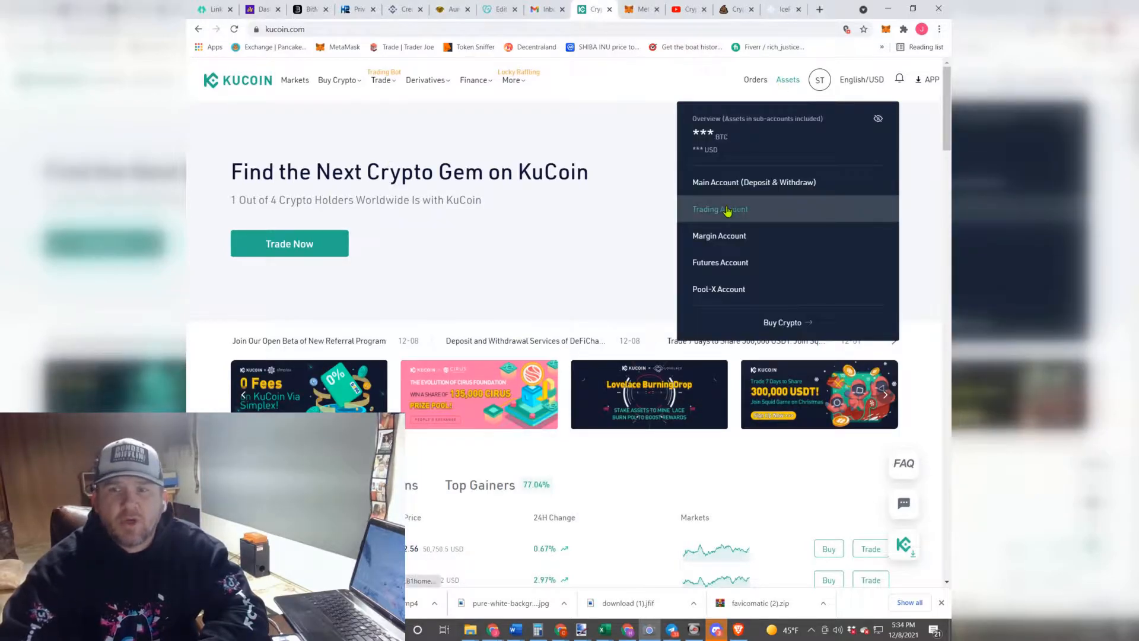
pyautogui.click(719, 210)
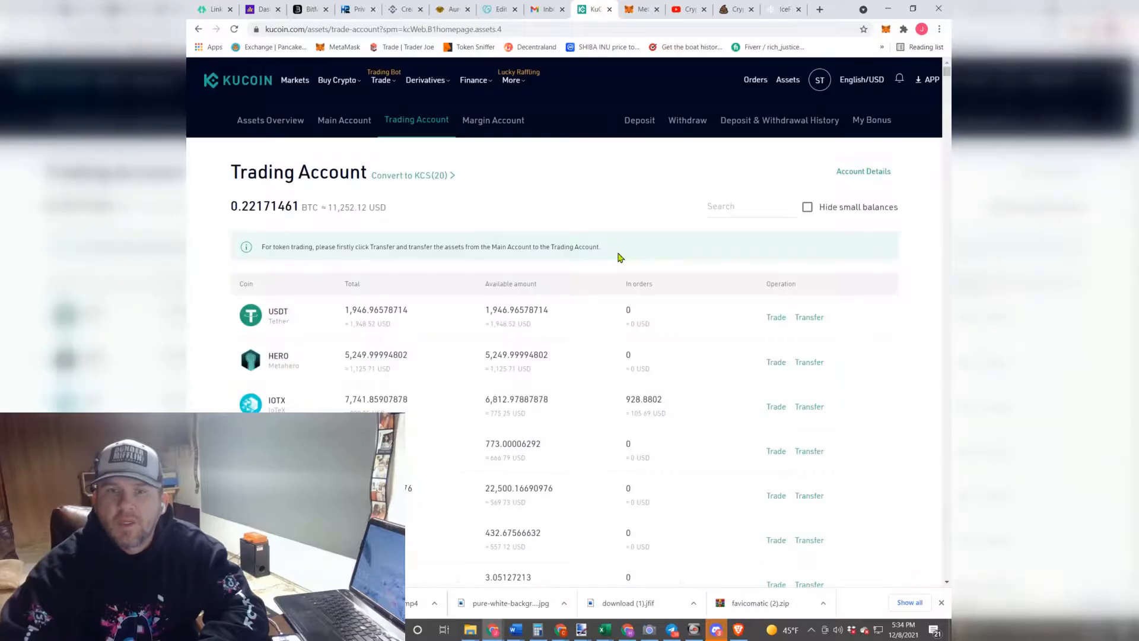
pyautogui.moveTo(323, 311)
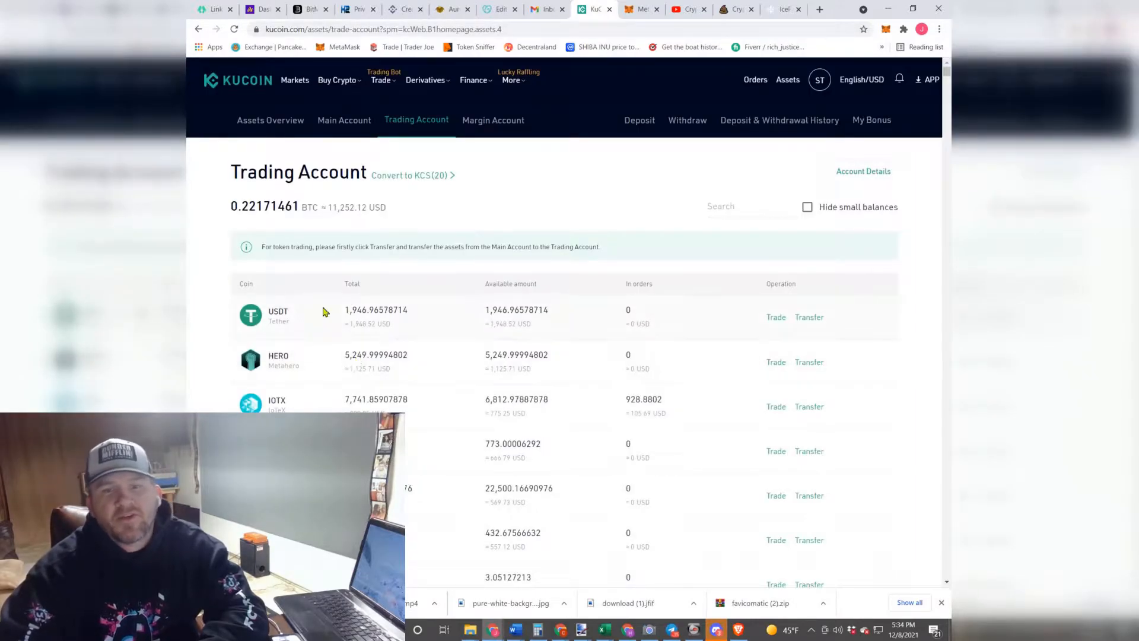
pyautogui.moveTo(516, 308)
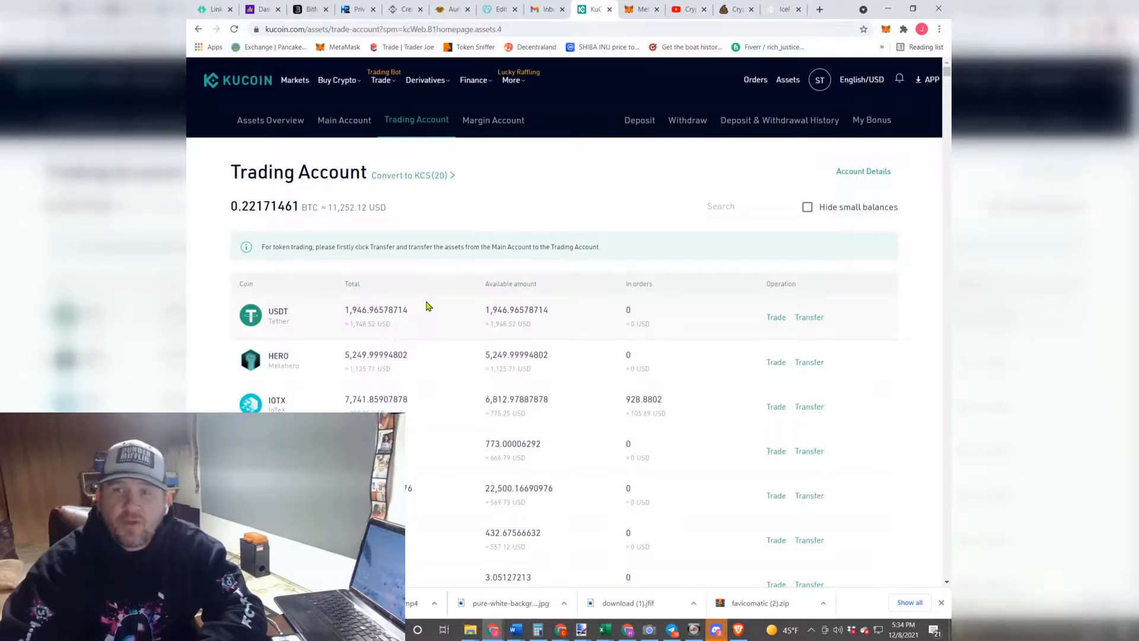
pyautogui.moveTo(756, 127)
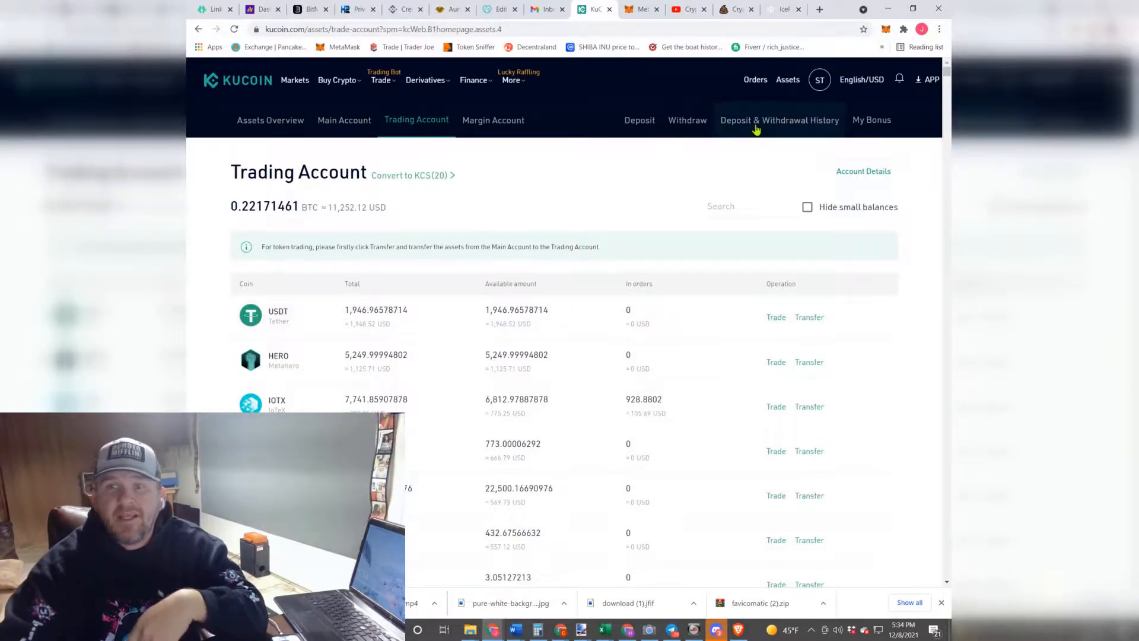
pyautogui.click(779, 120)
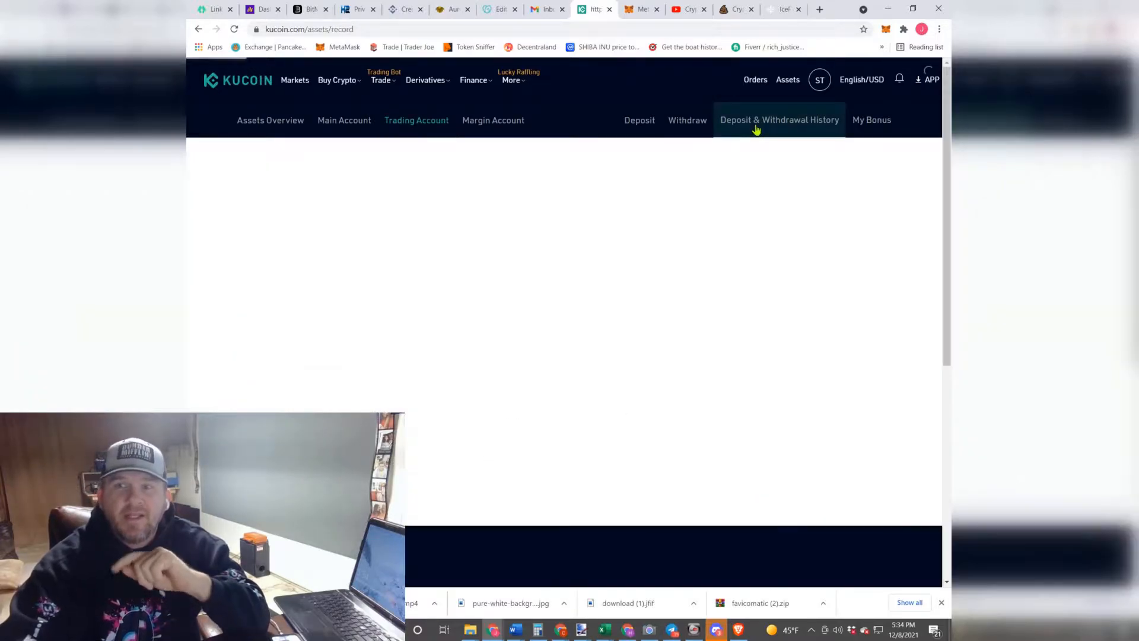
pyautogui.click(344, 120)
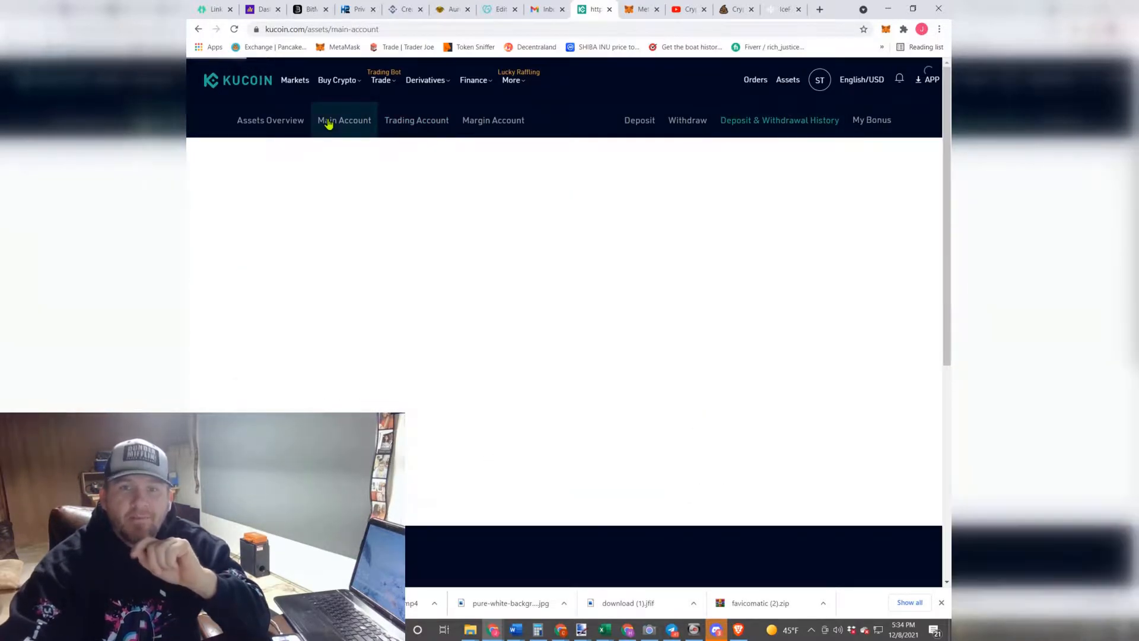
pyautogui.click(344, 120)
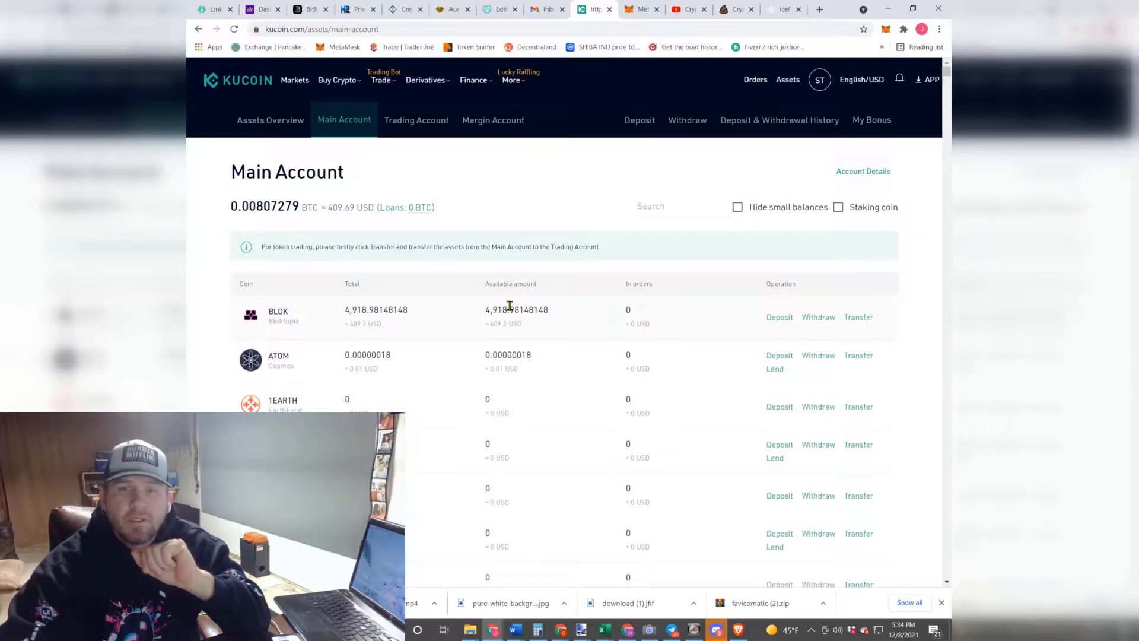
pyautogui.moveTo(607, 351)
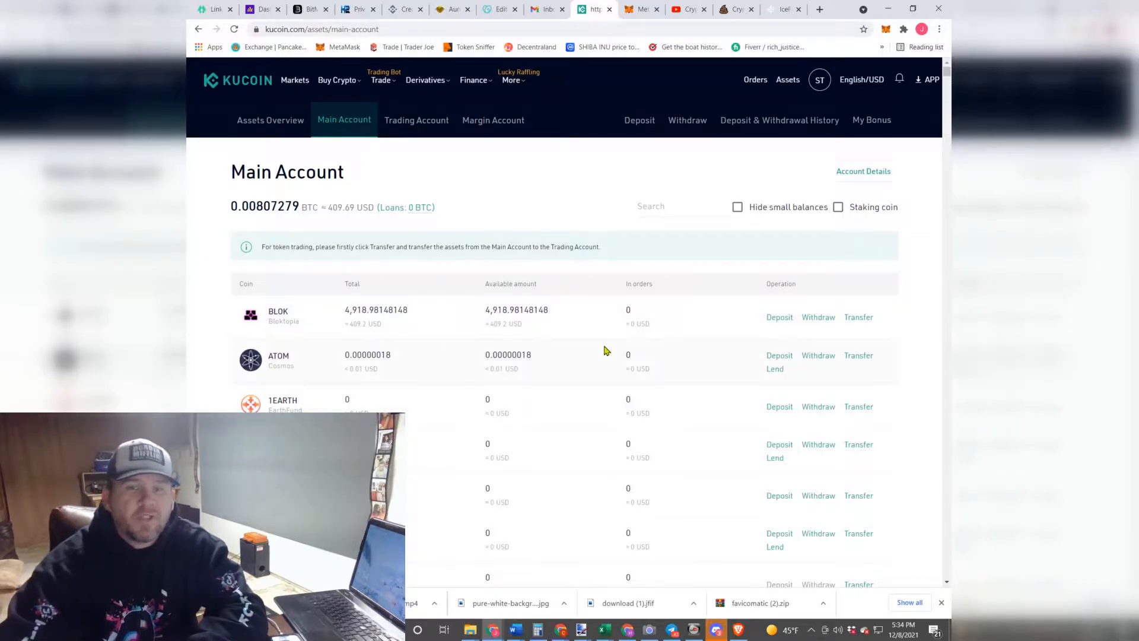
pyautogui.moveTo(266, 283)
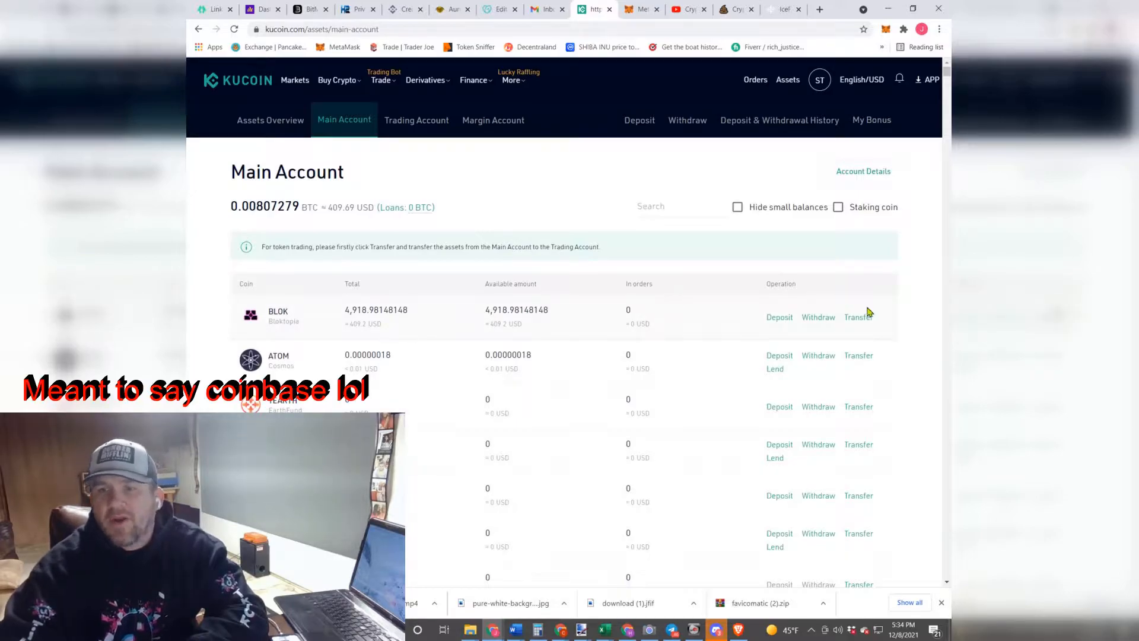
# Step: Set up a transfer of the full 4918.98148148 BLOK from Main to Trading Account
pyautogui.click(858, 317)
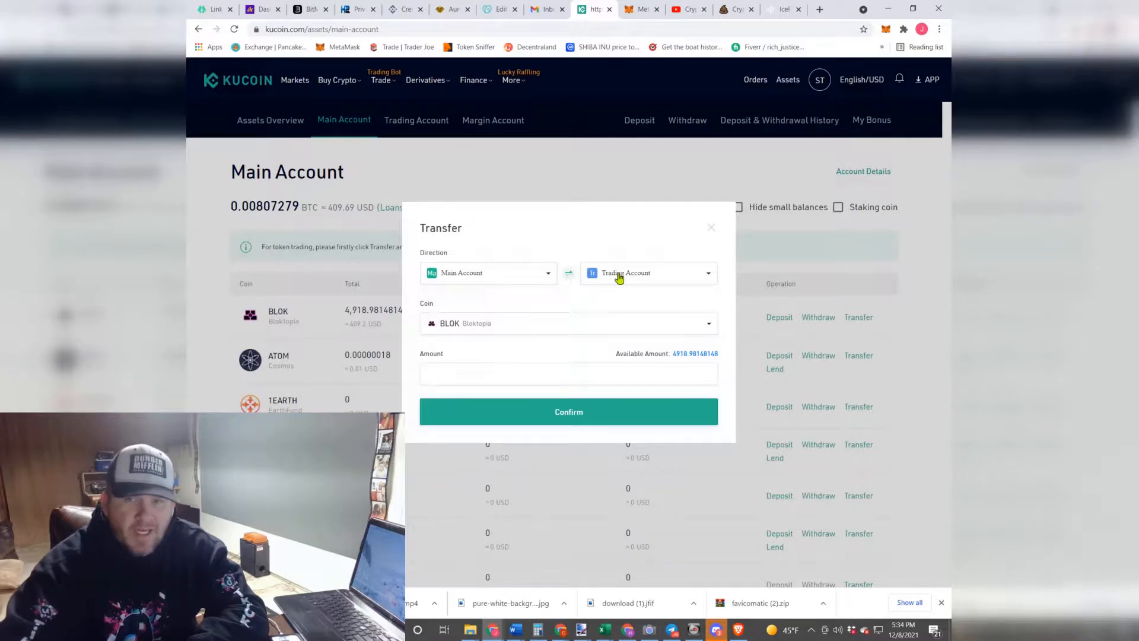
pyautogui.click(694, 353)
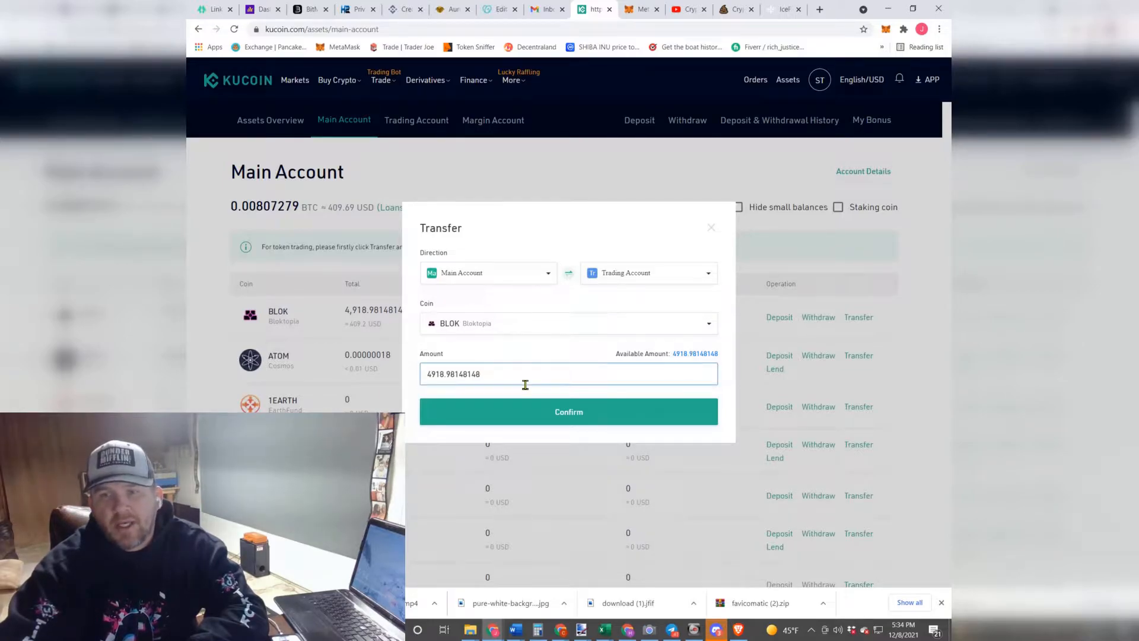
pyautogui.moveTo(587, 353)
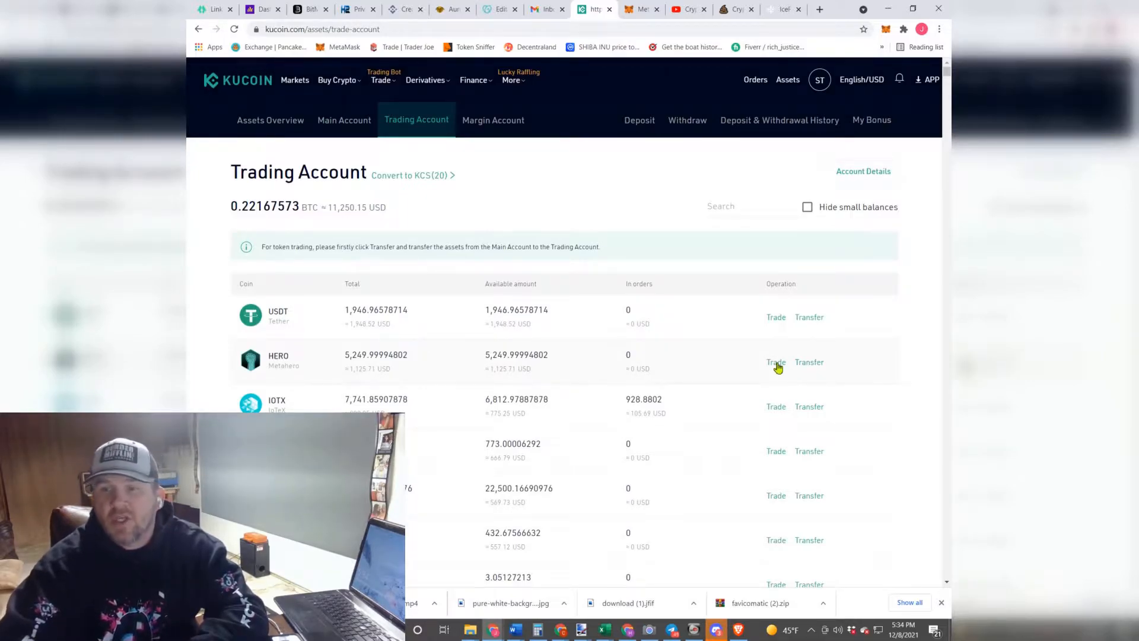
pyautogui.moveTo(776, 362)
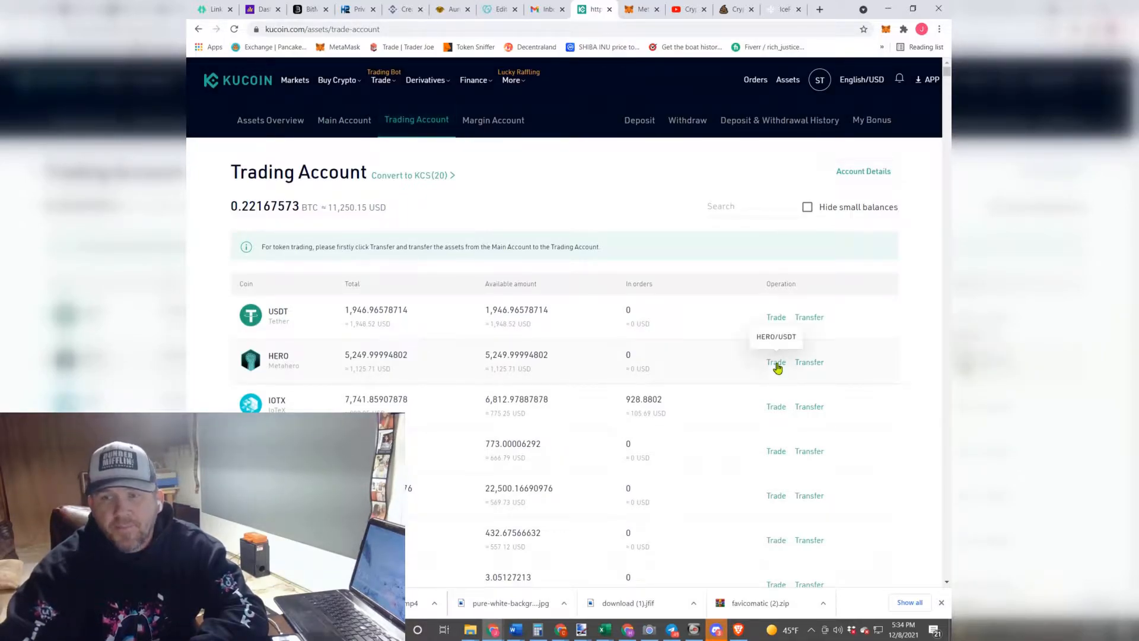
# Step: Enter a market sell order for all 5249.9999 HERO on HERO/USDT
pyautogui.click(775, 362)
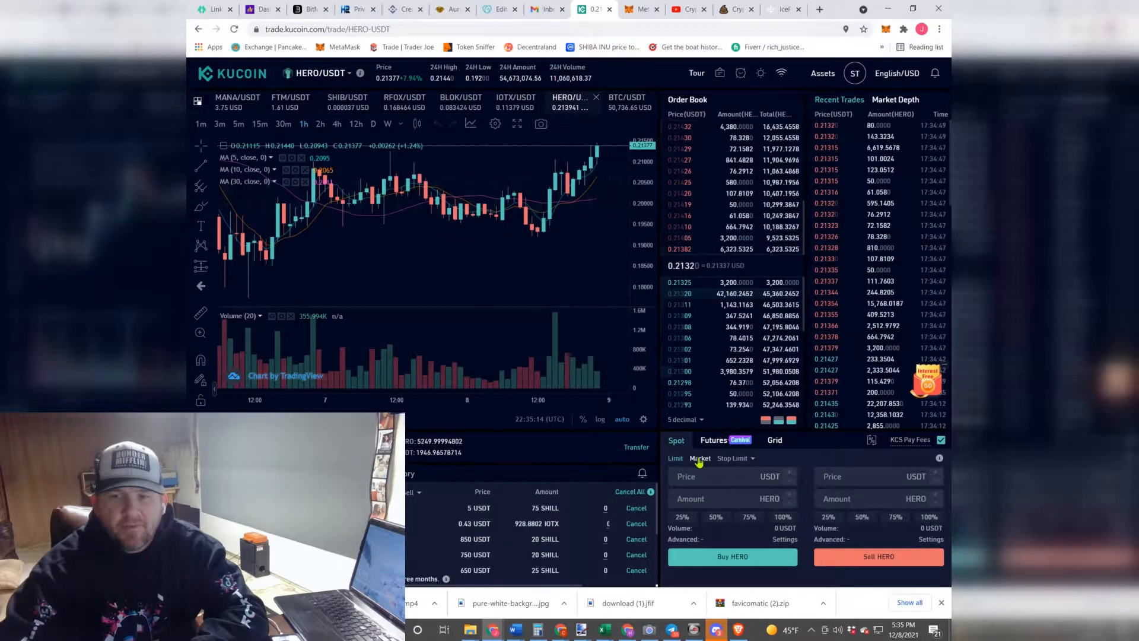
pyautogui.click(699, 457)
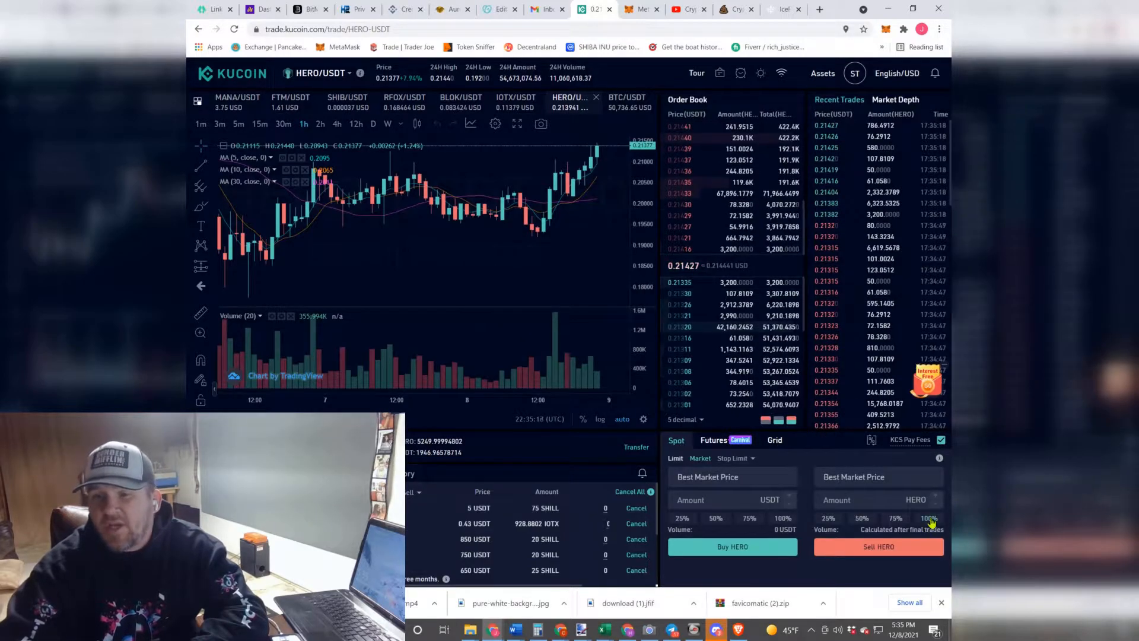
pyautogui.click(928, 518)
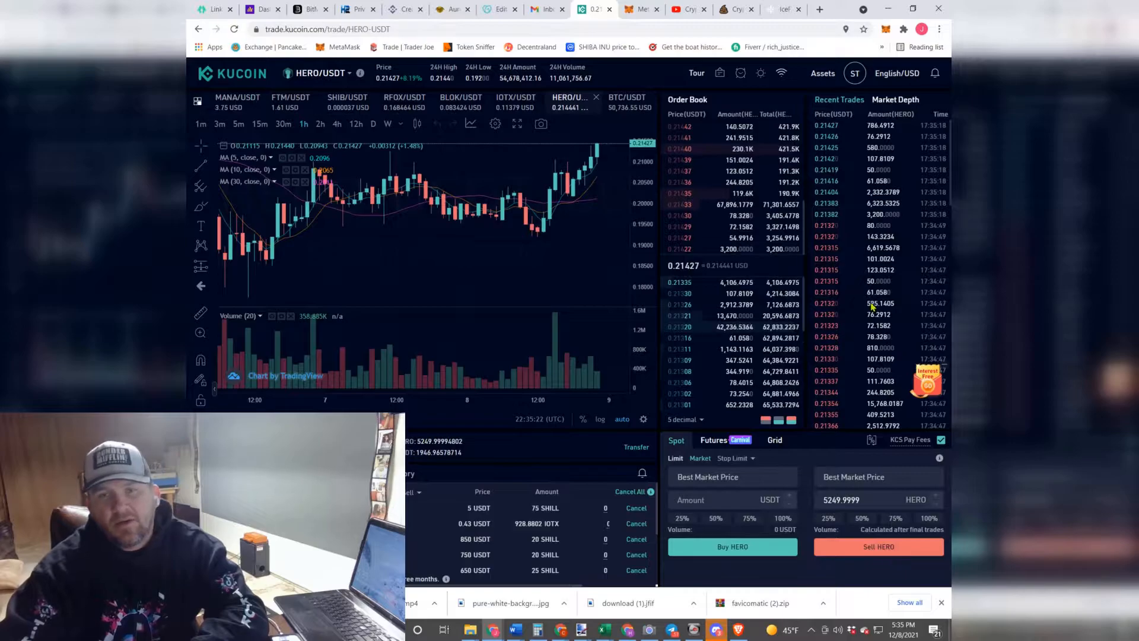
pyautogui.click(822, 73)
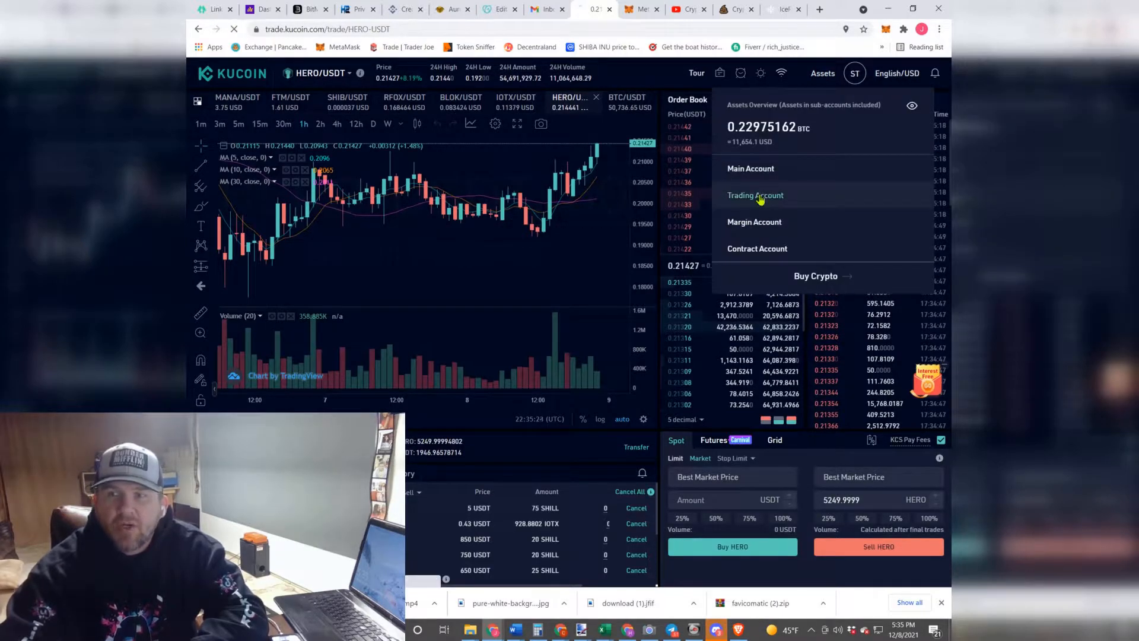
# Step: Open the Trading Account and filter the coin list by 'avax'
pyautogui.click(756, 194)
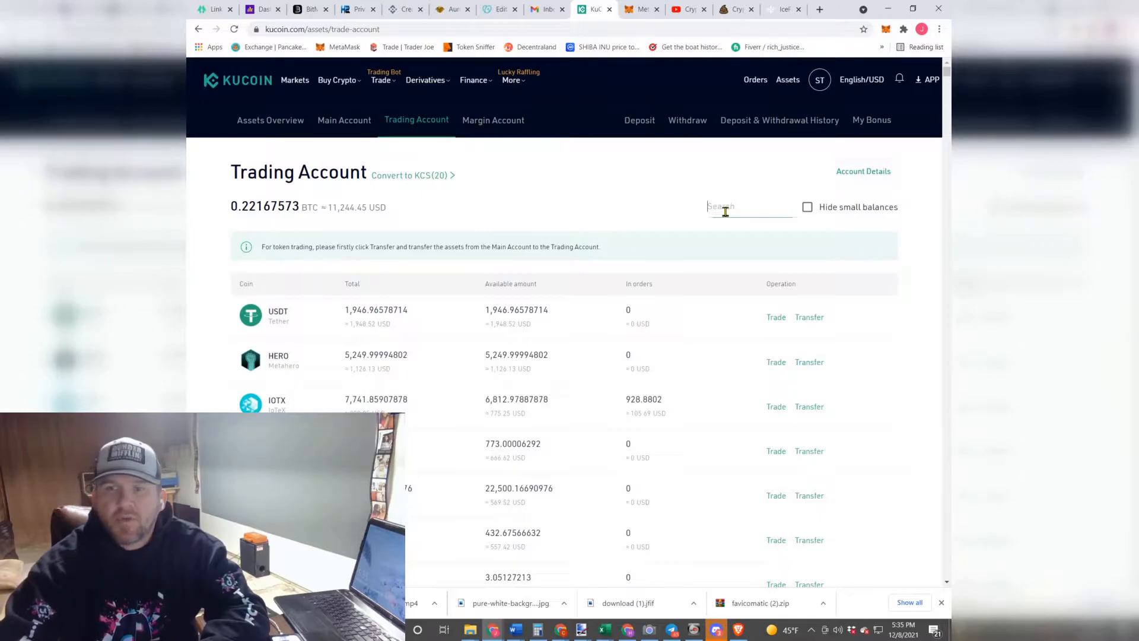
pyautogui.write('ava')
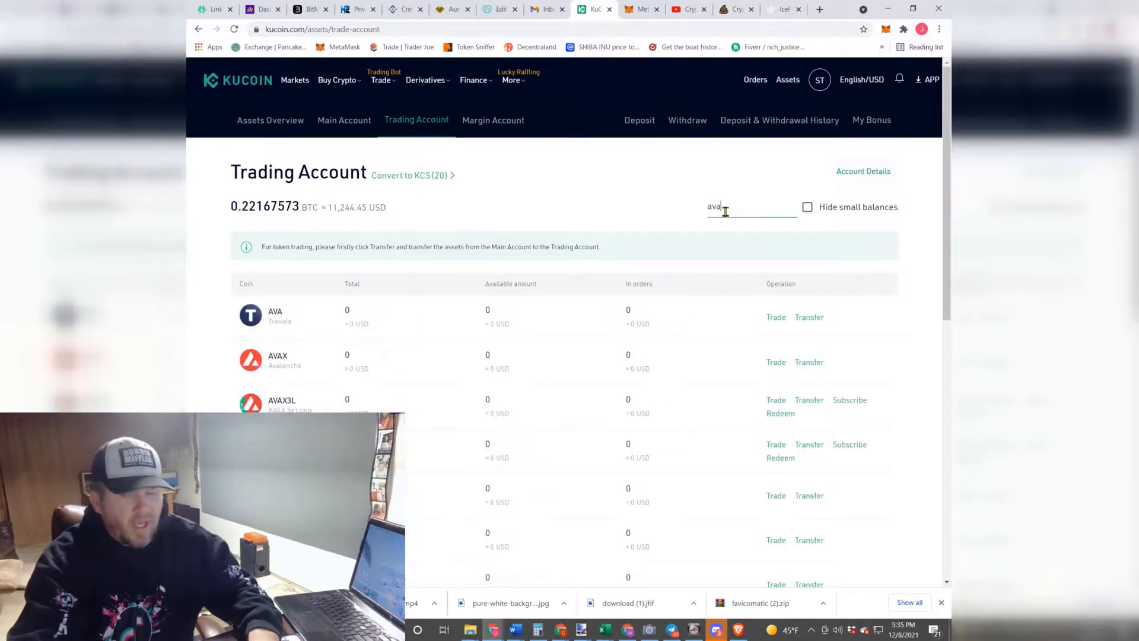
pyautogui.write('x')
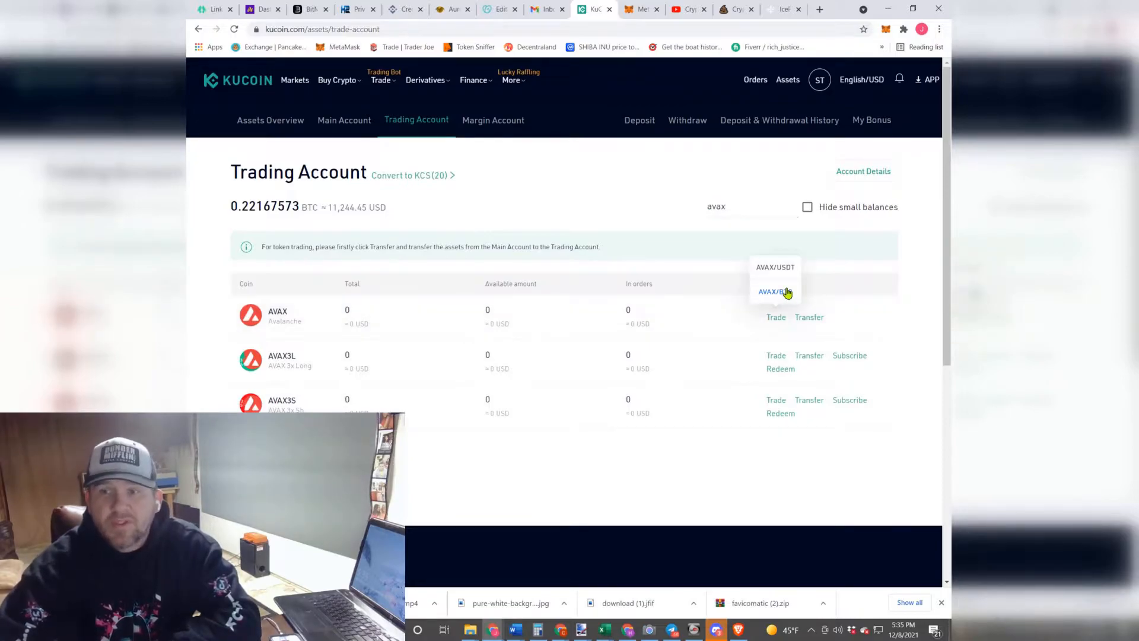
pyautogui.moveTo(776, 268)
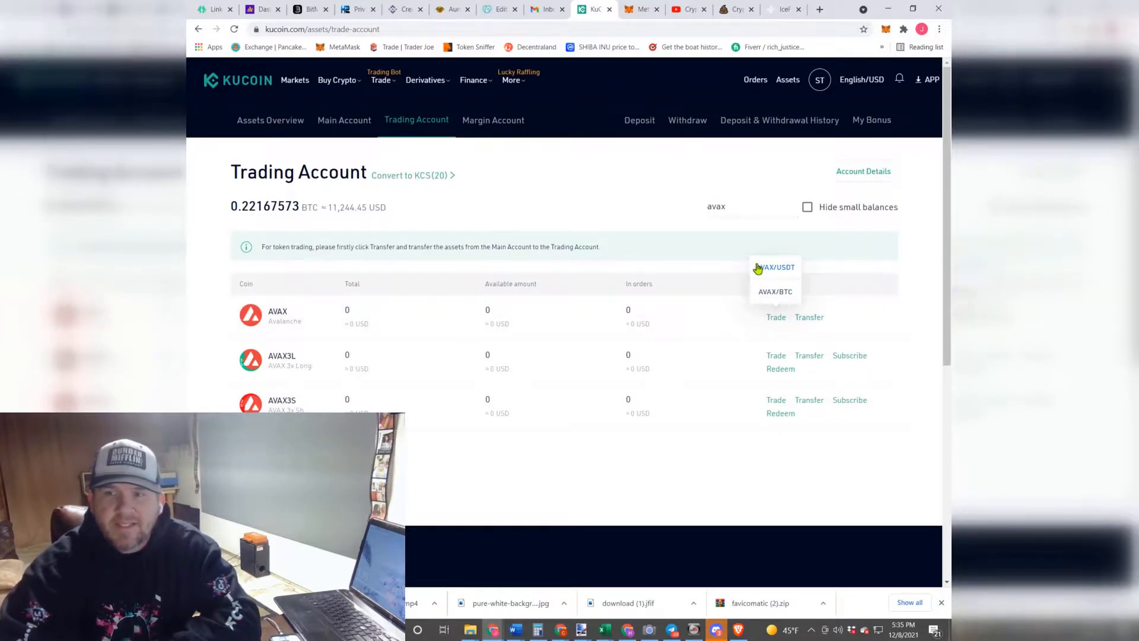
# Step: Place a market buy on AVAX/USDT spending 20 USDT
pyautogui.click(776, 267)
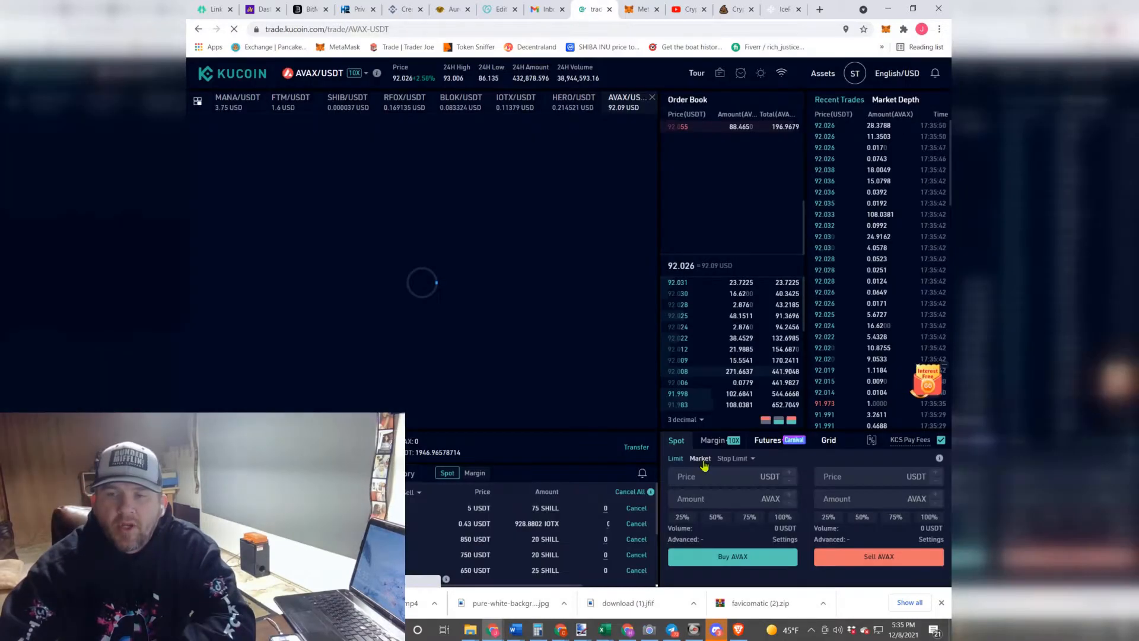
pyautogui.click(700, 457)
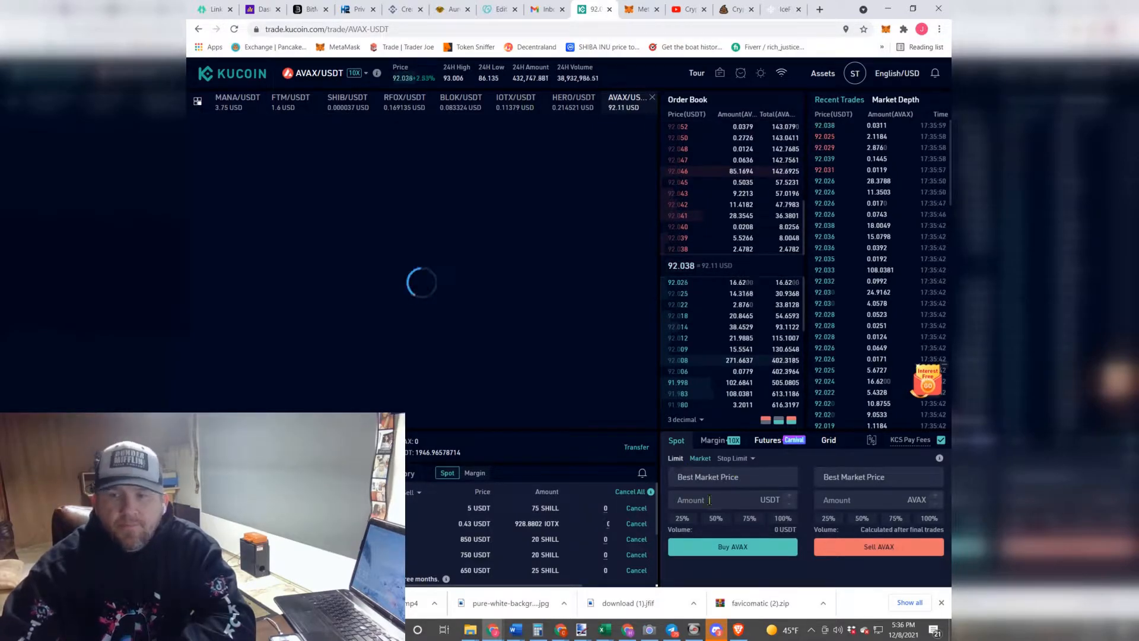
pyautogui.click(727, 500)
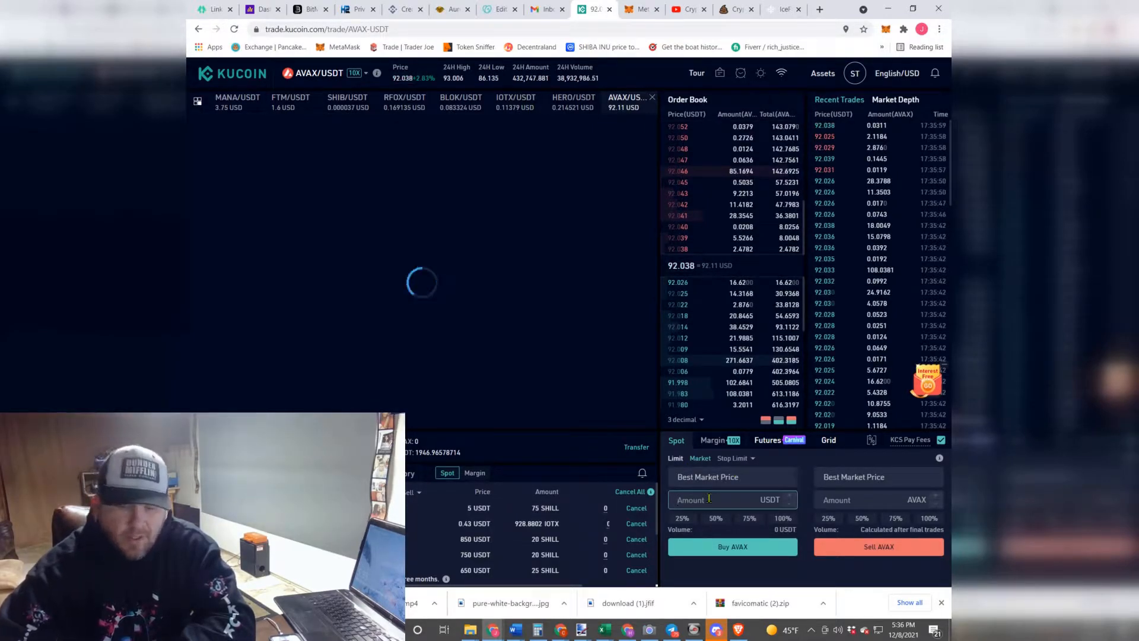
pyautogui.write('20')
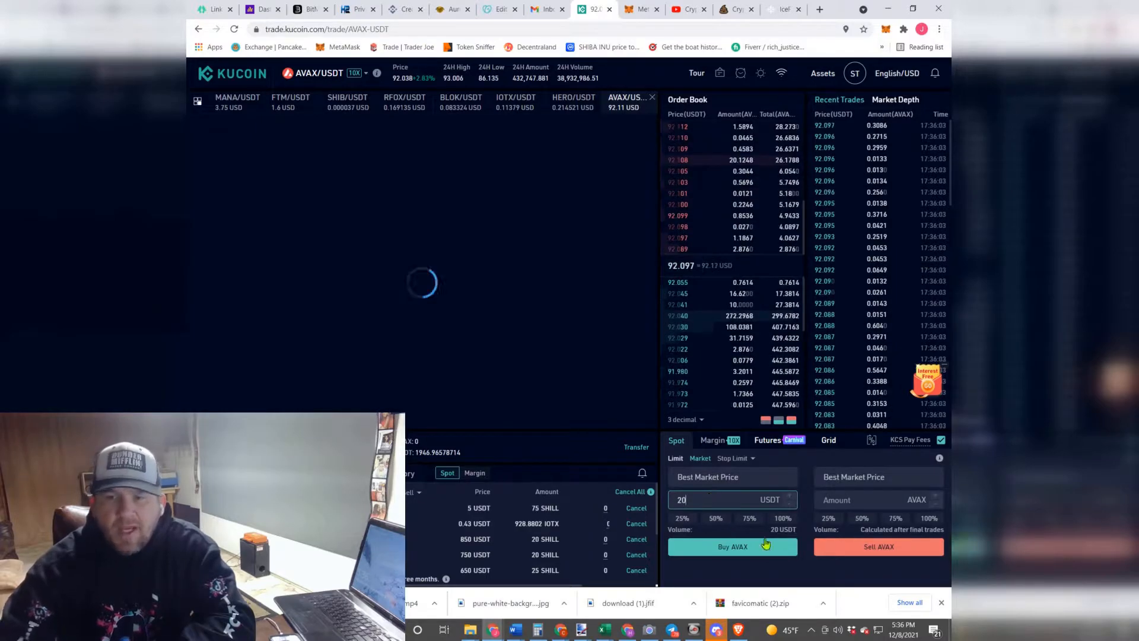
pyautogui.click(732, 547)
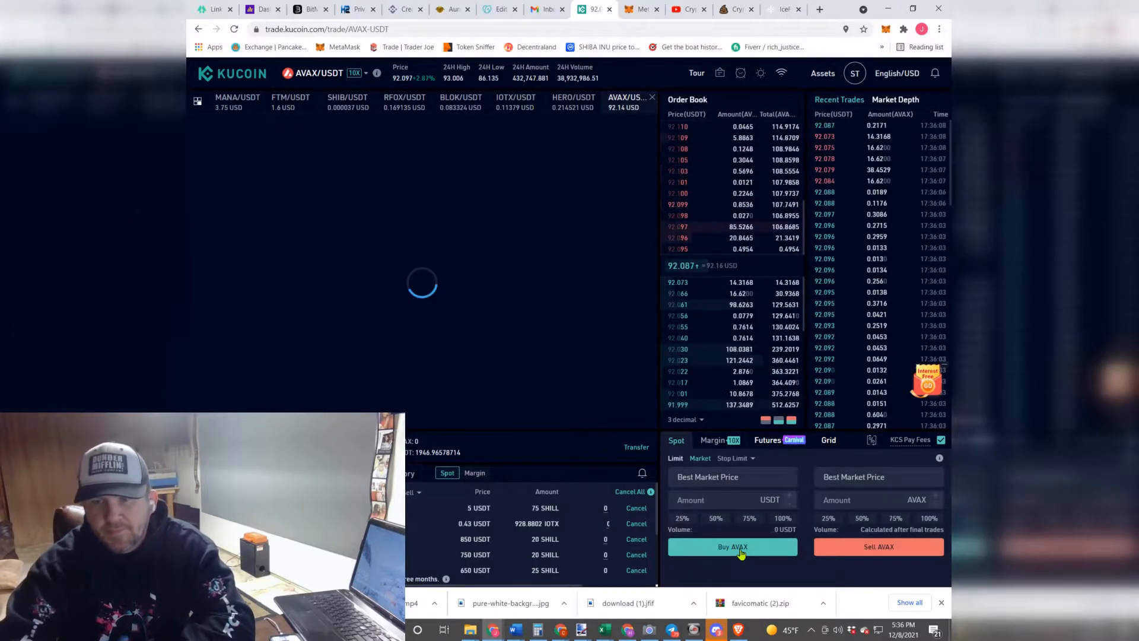
pyautogui.click(732, 547)
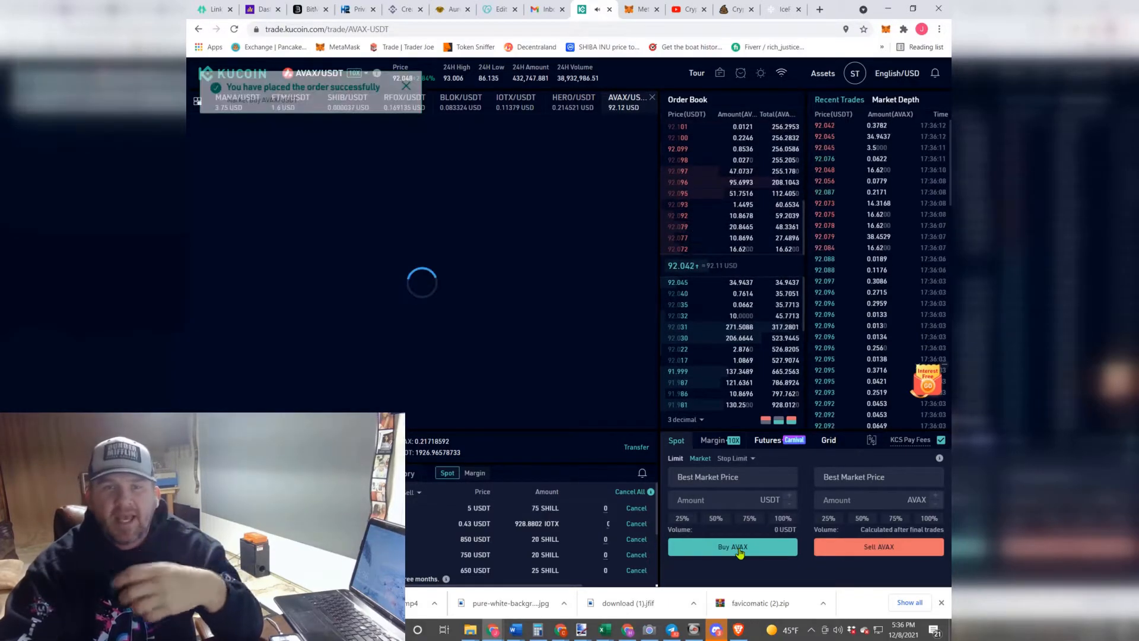
pyautogui.click(822, 73)
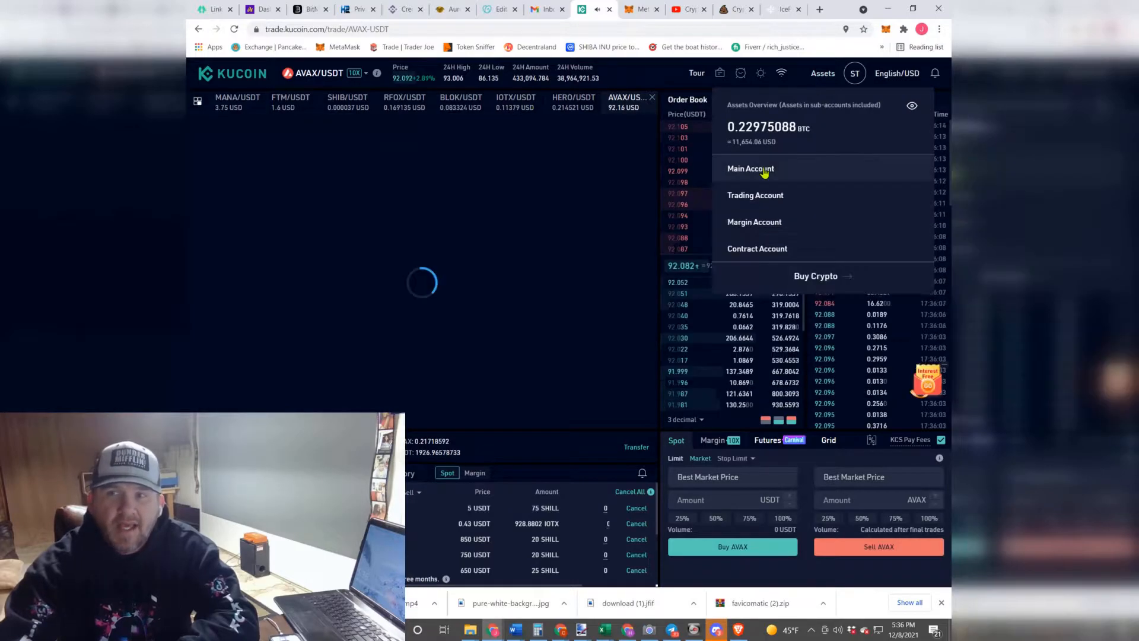
# Step: Transfer the entire 0.21718592 AVAX balance from Trading Account to Main Account
pyautogui.click(754, 195)
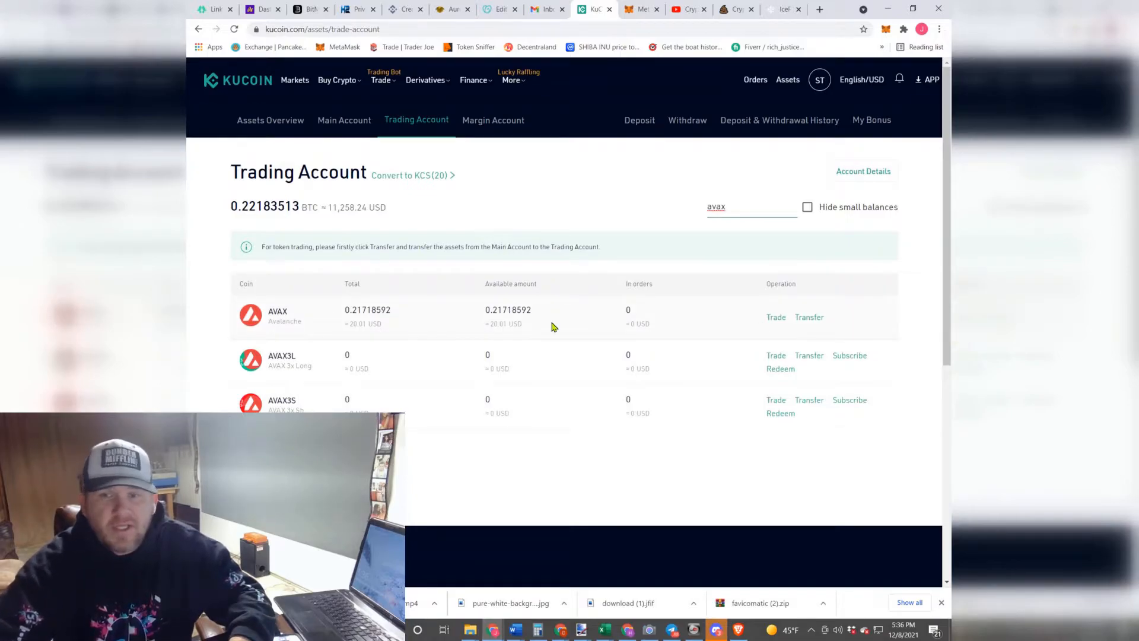
pyautogui.moveTo(808, 317)
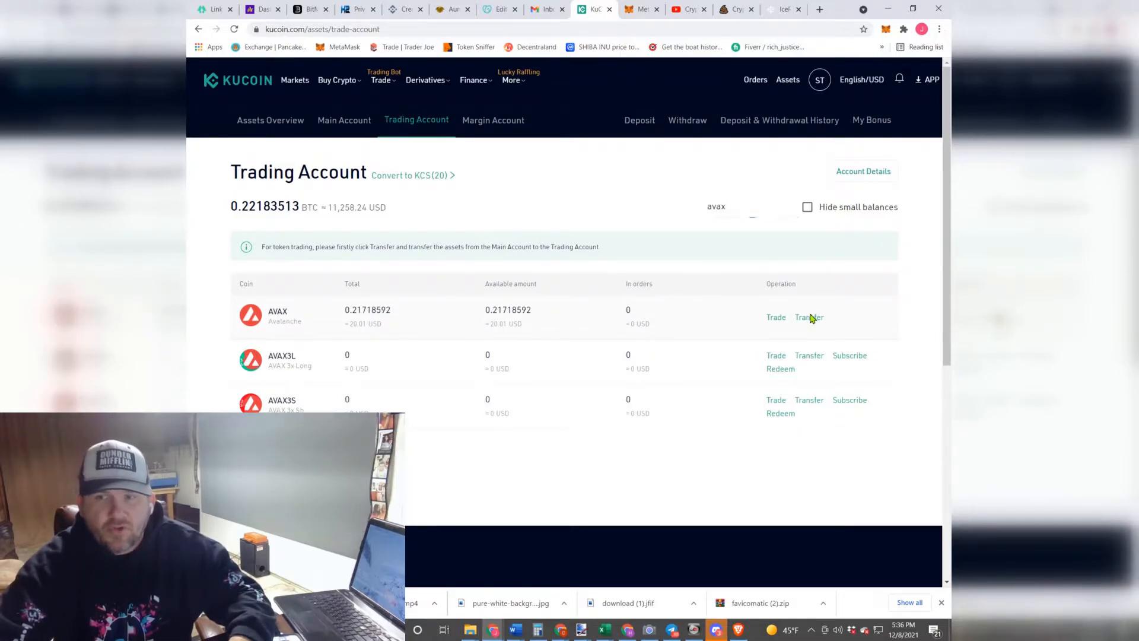
pyautogui.click(809, 317)
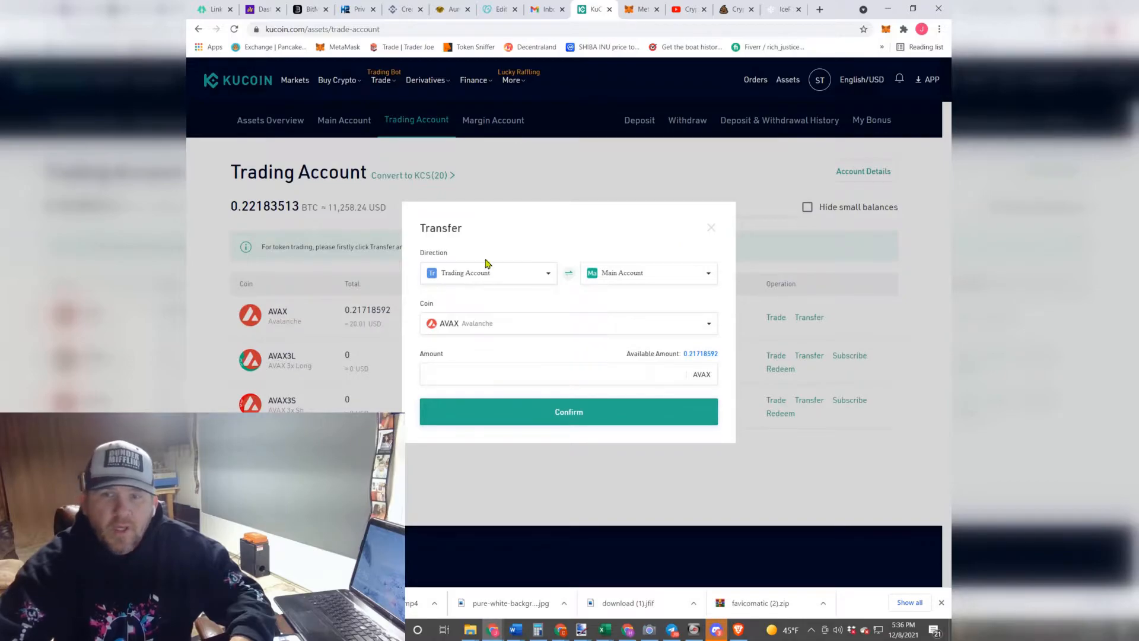
pyautogui.moveTo(595, 294)
pyautogui.write('0.21718592')
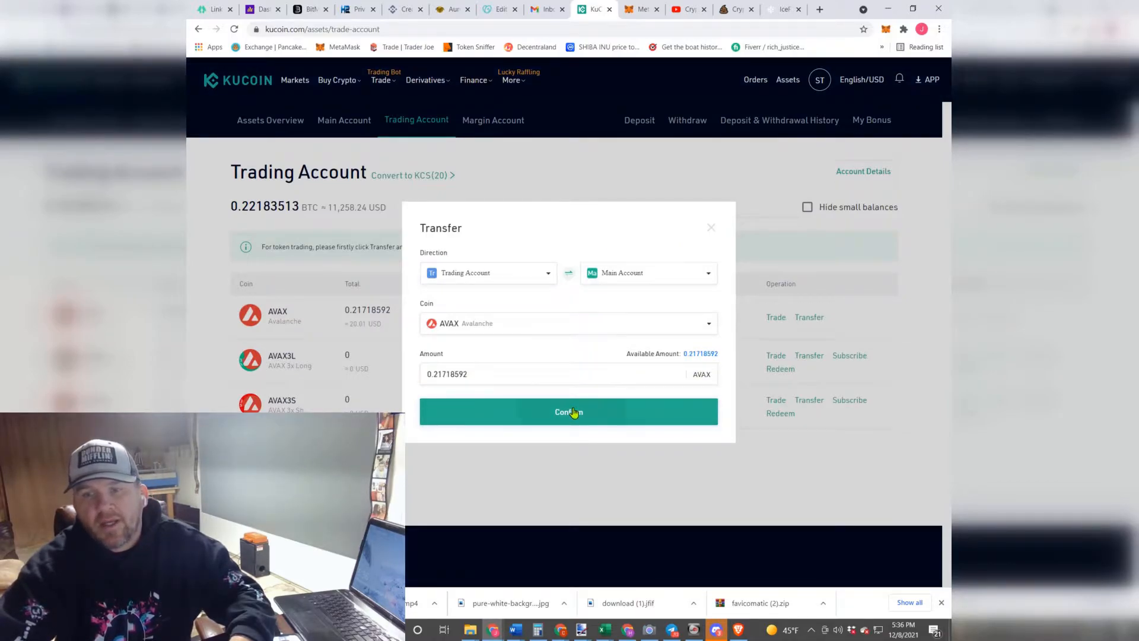
pyautogui.click(569, 411)
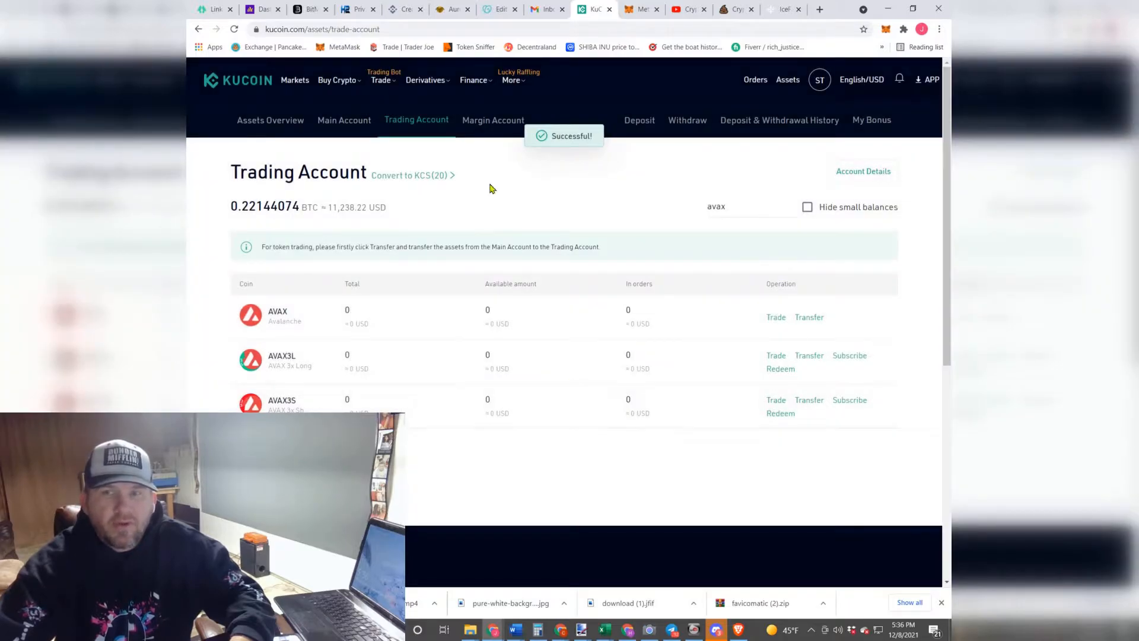
pyautogui.moveTo(344, 120)
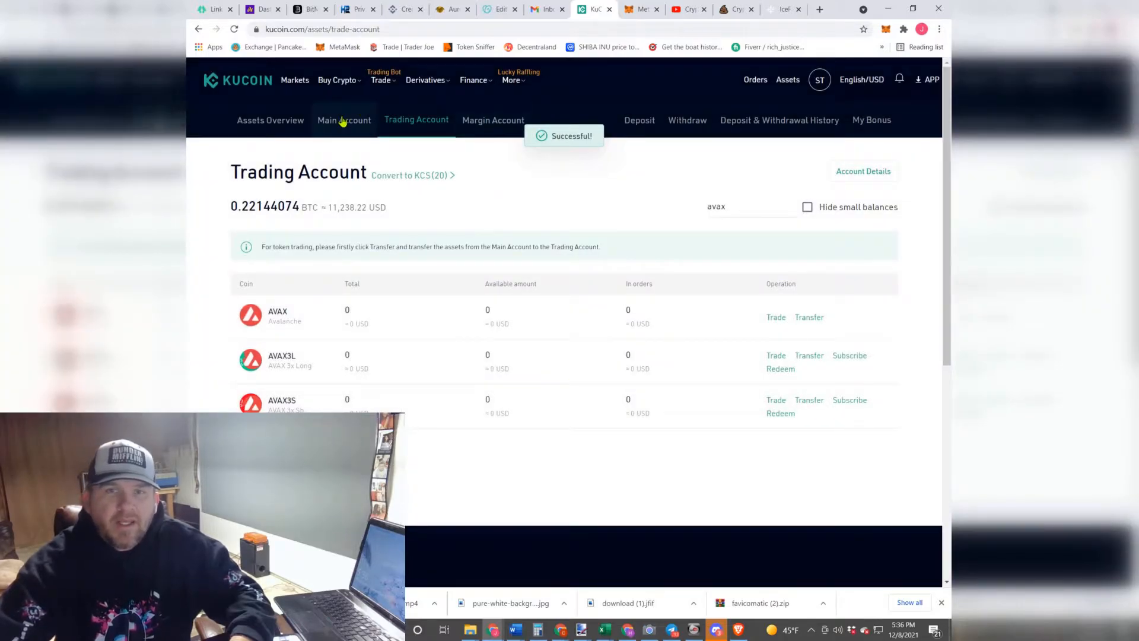
# Step: Switch to the Main Account tab showing 0.21718592 AVAX and BLOK
pyautogui.click(344, 120)
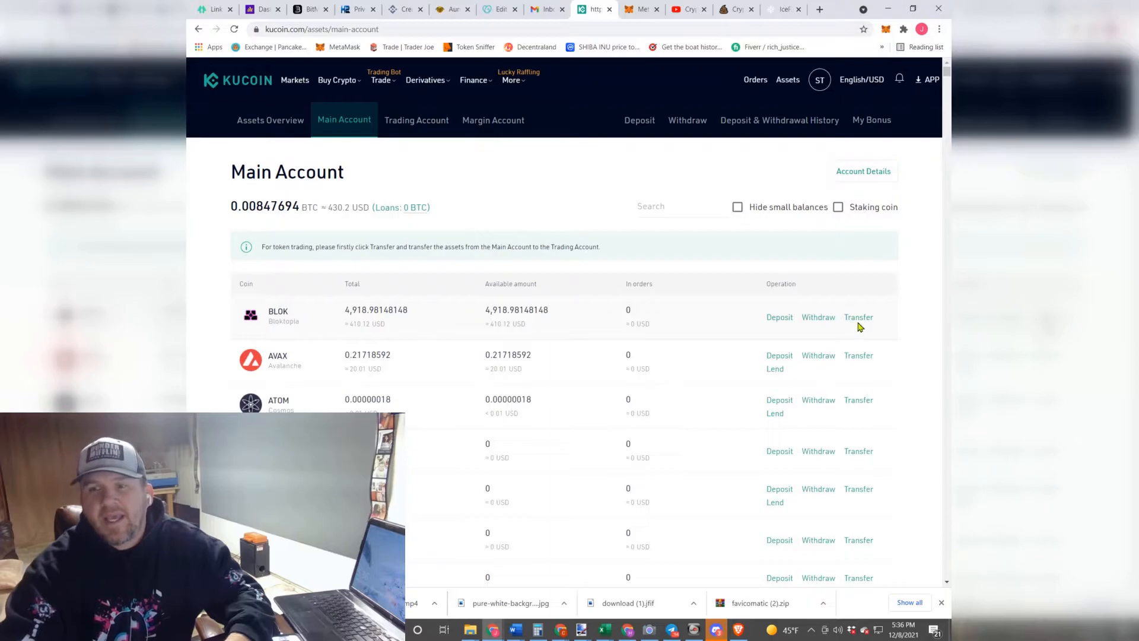
pyautogui.moveTo(859, 326)
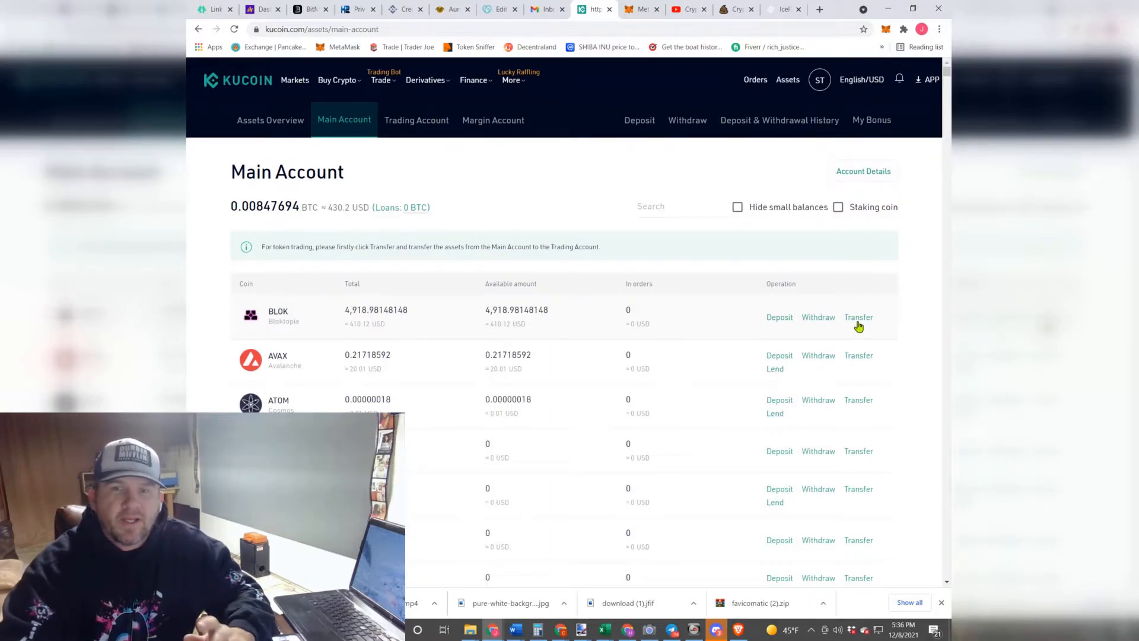
pyautogui.moveTo(407, 349)
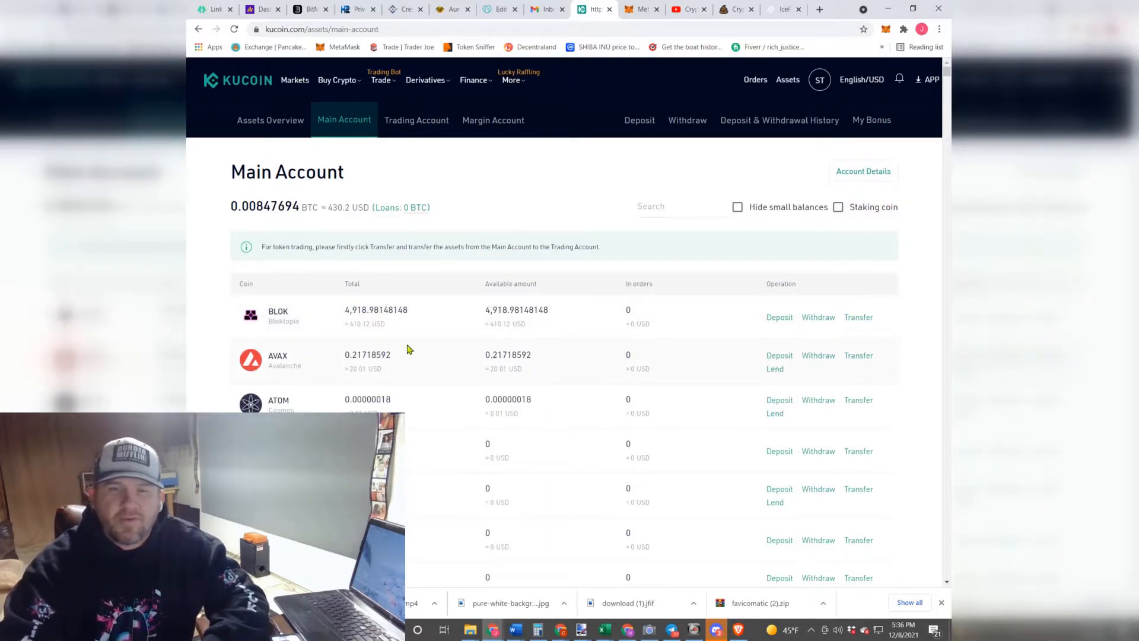
pyautogui.moveTo(882, 363)
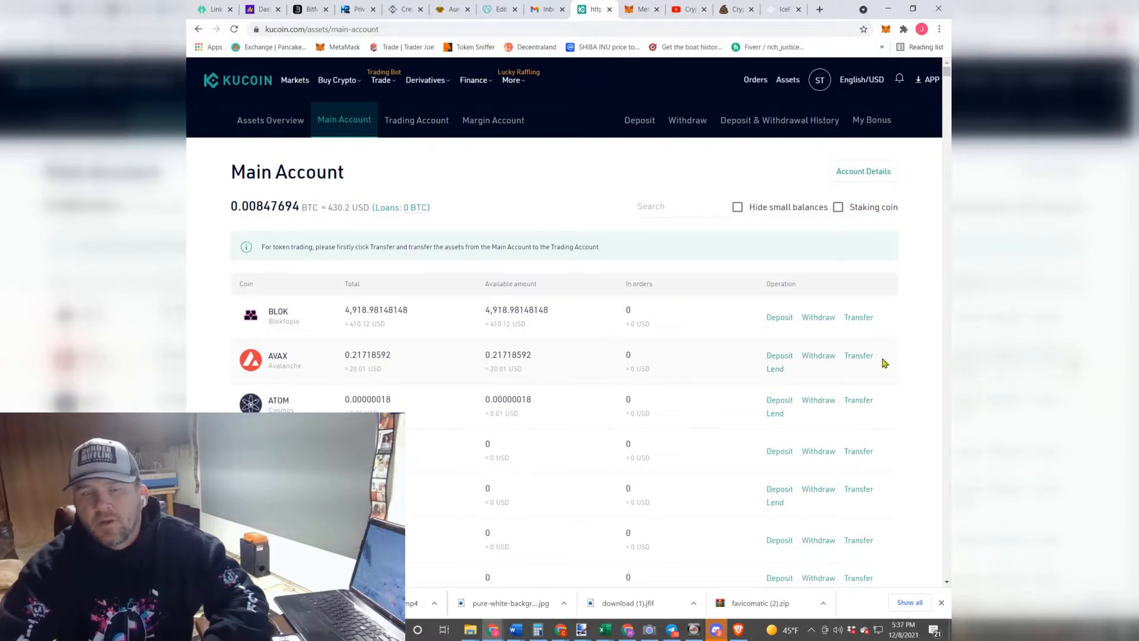
pyautogui.moveTo(724, 129)
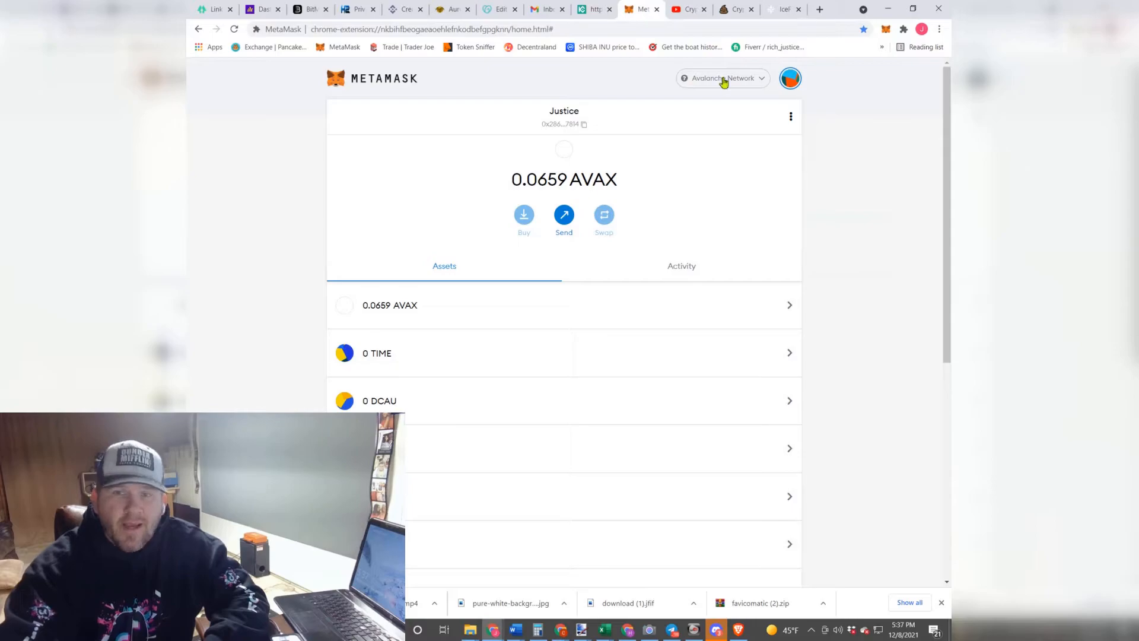
pyautogui.moveTo(618, 103)
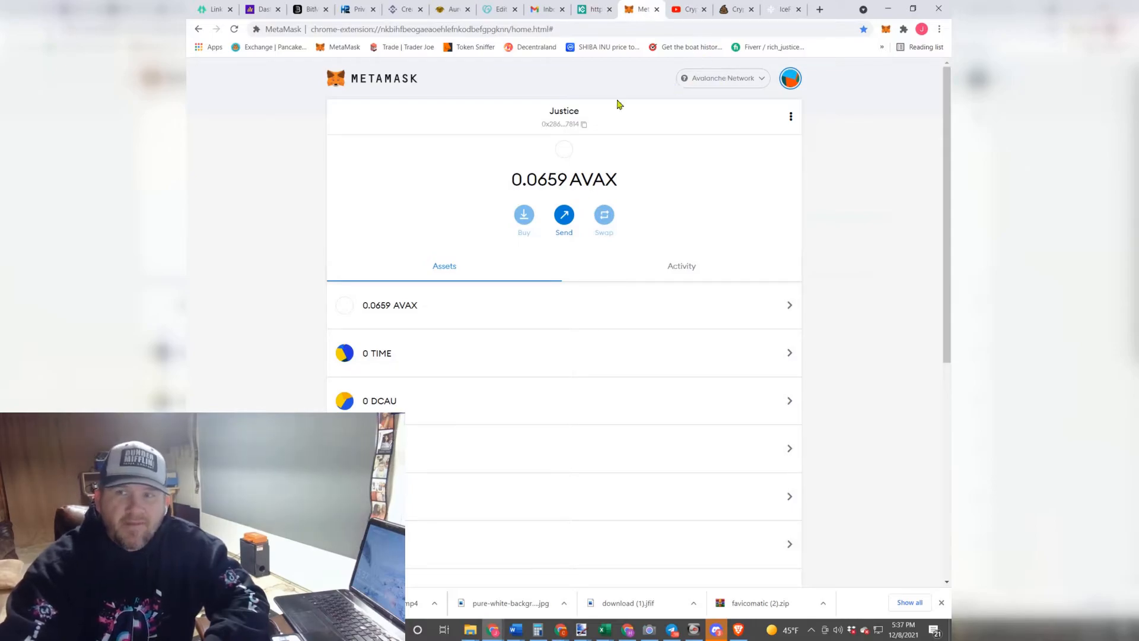
pyautogui.moveTo(563, 120)
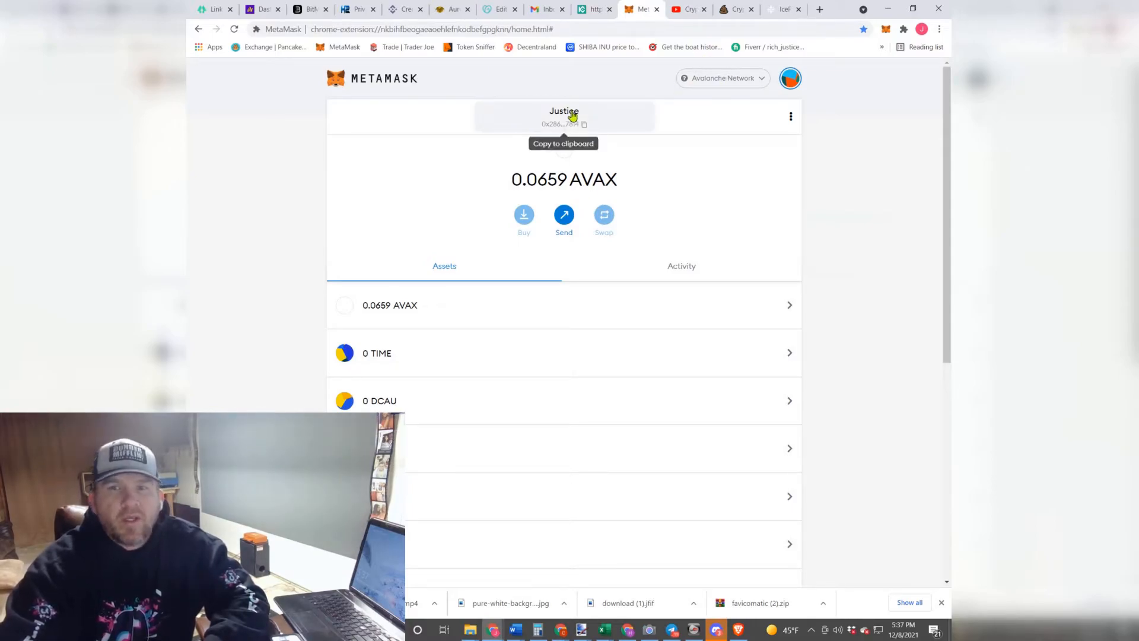
# Step: Copy the Justice account address from MetaMask on Avalanche Network
pyautogui.click(563, 124)
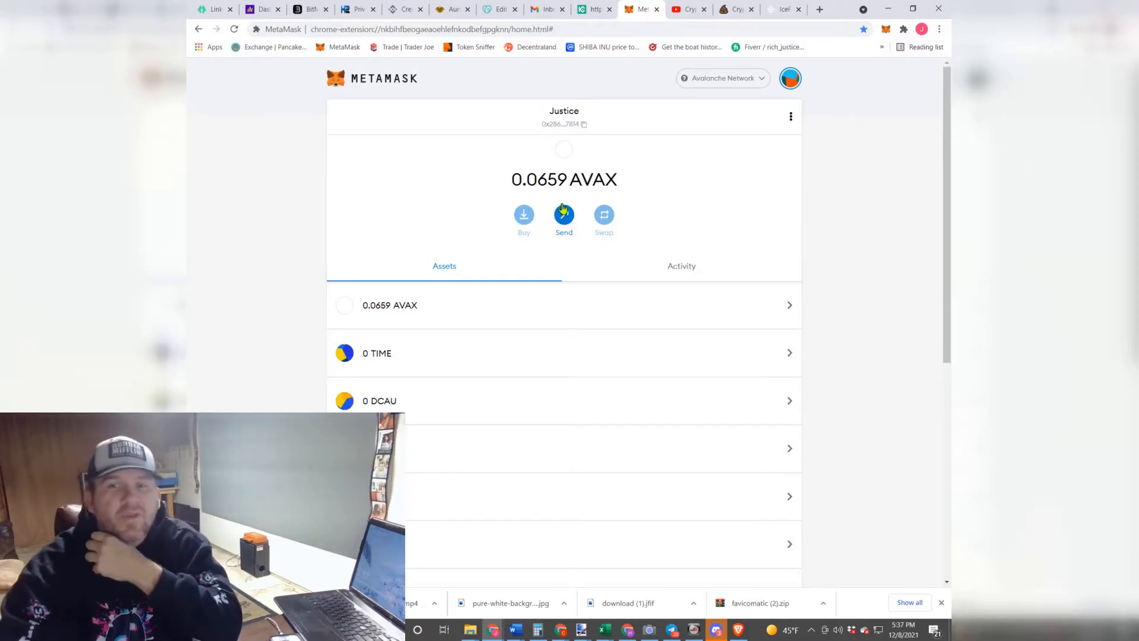
pyautogui.click(592, 9)
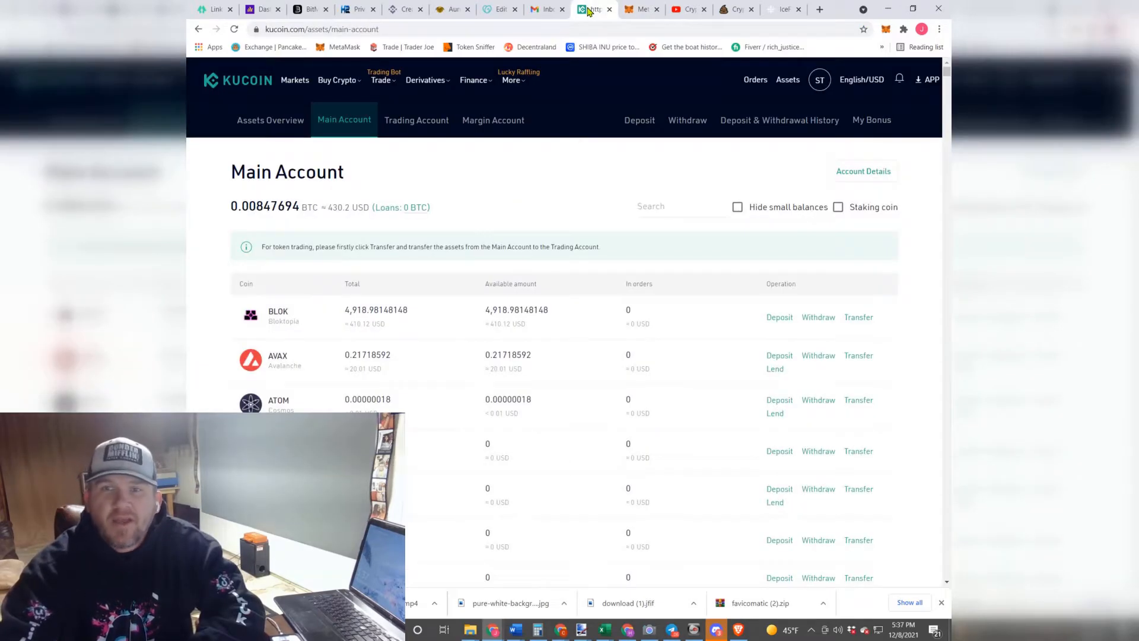
pyautogui.moveTo(660, 367)
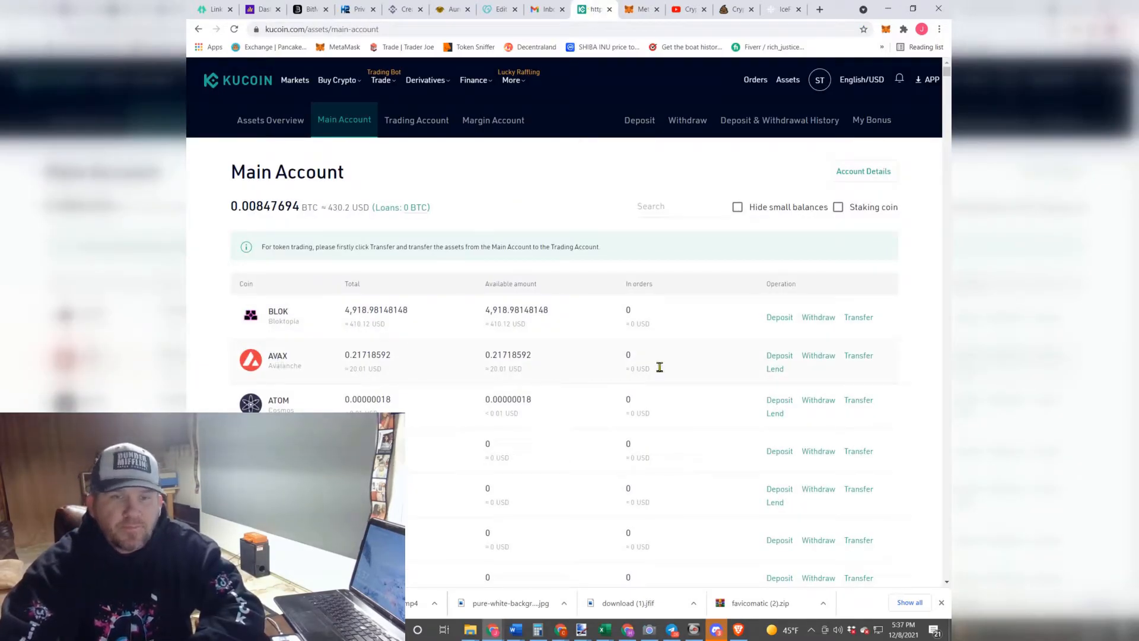
pyautogui.moveTo(330, 370)
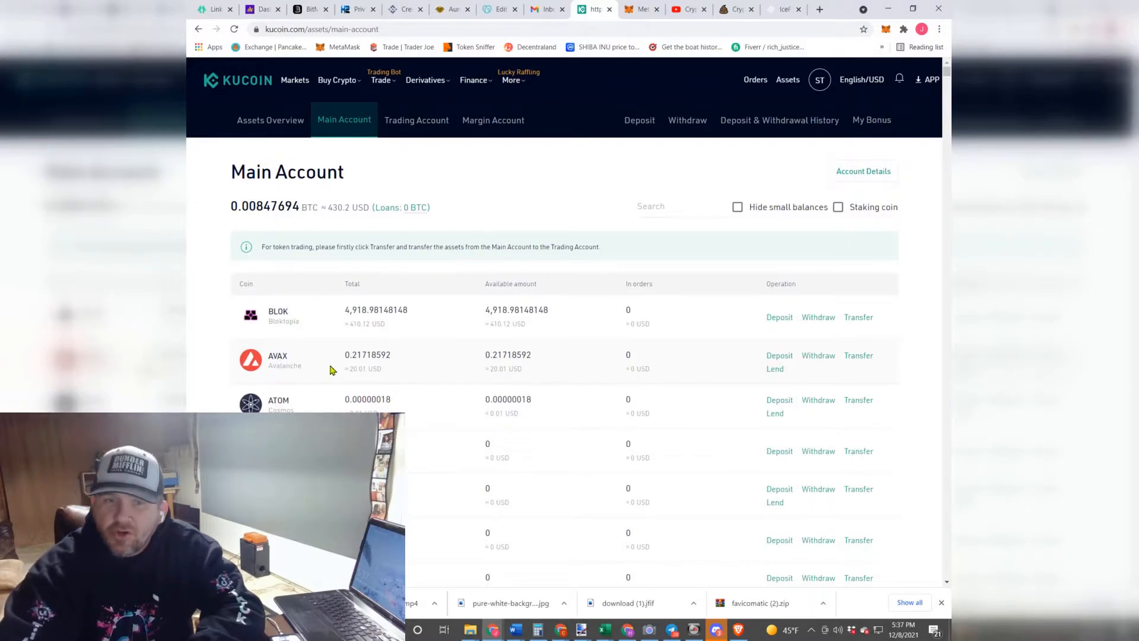
pyautogui.moveTo(818, 356)
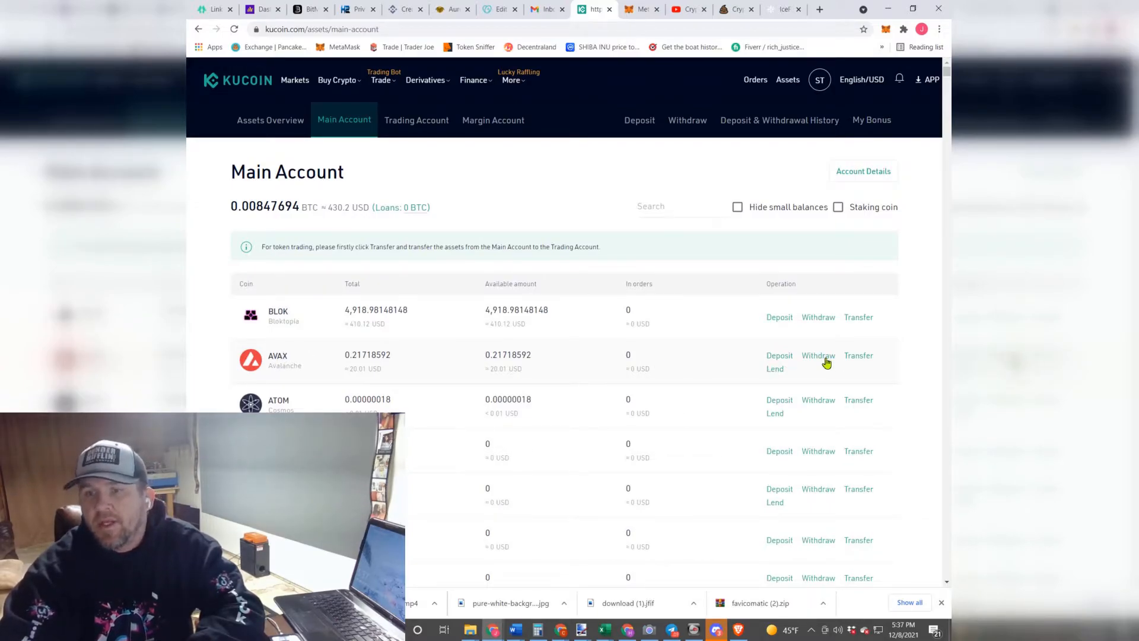
pyautogui.click(818, 355)
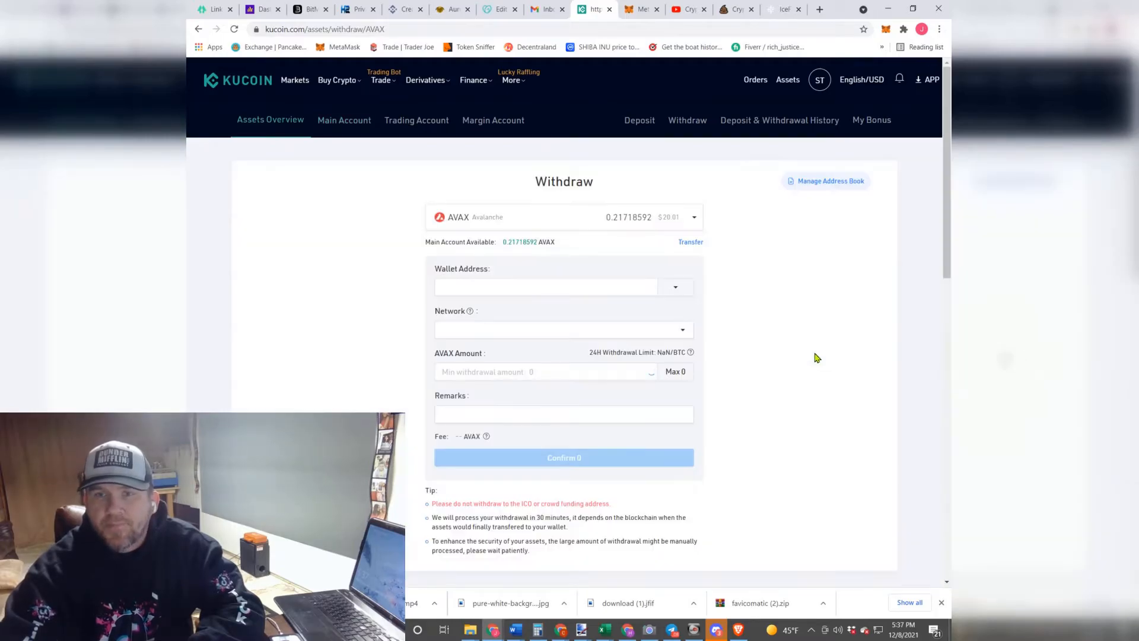
pyautogui.write('0x286E263EE83AdDe800189137d3dB544CCeEB7814')
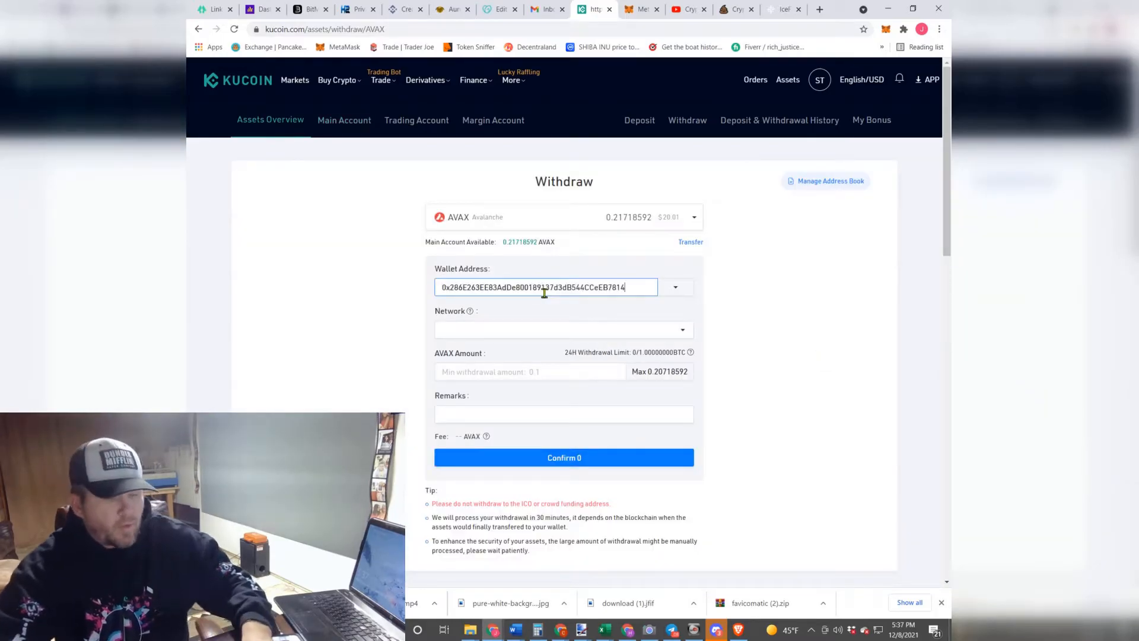
# Step: Choose AVAX C-Chain, fill the maximum 0.20718592 AVAX, and submit the form
pyautogui.click(562, 330)
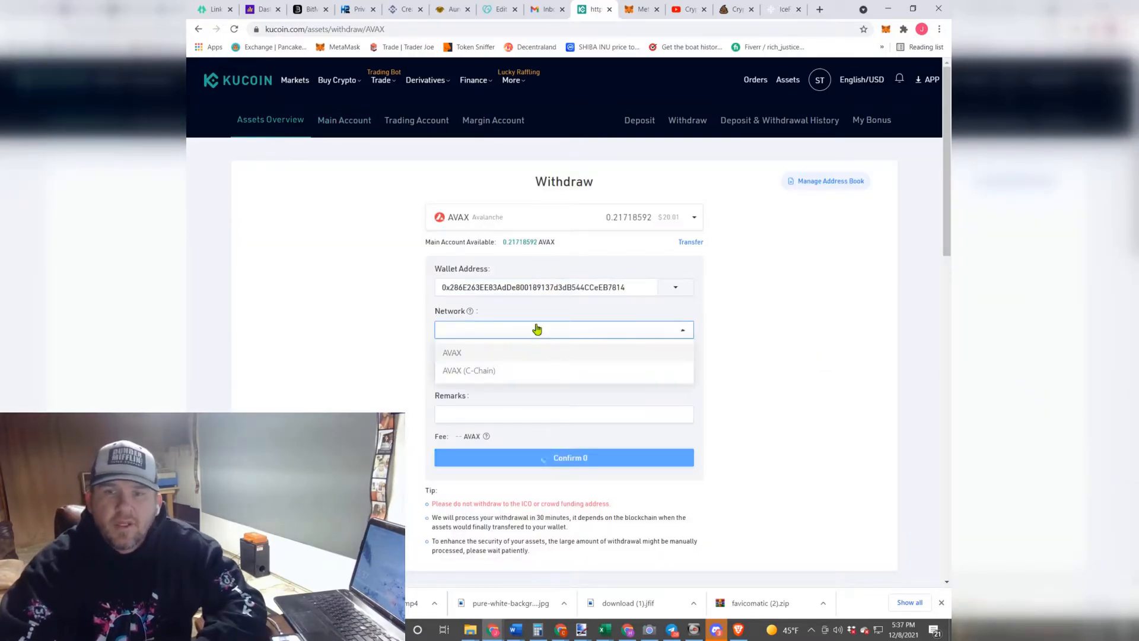
pyautogui.click(469, 370)
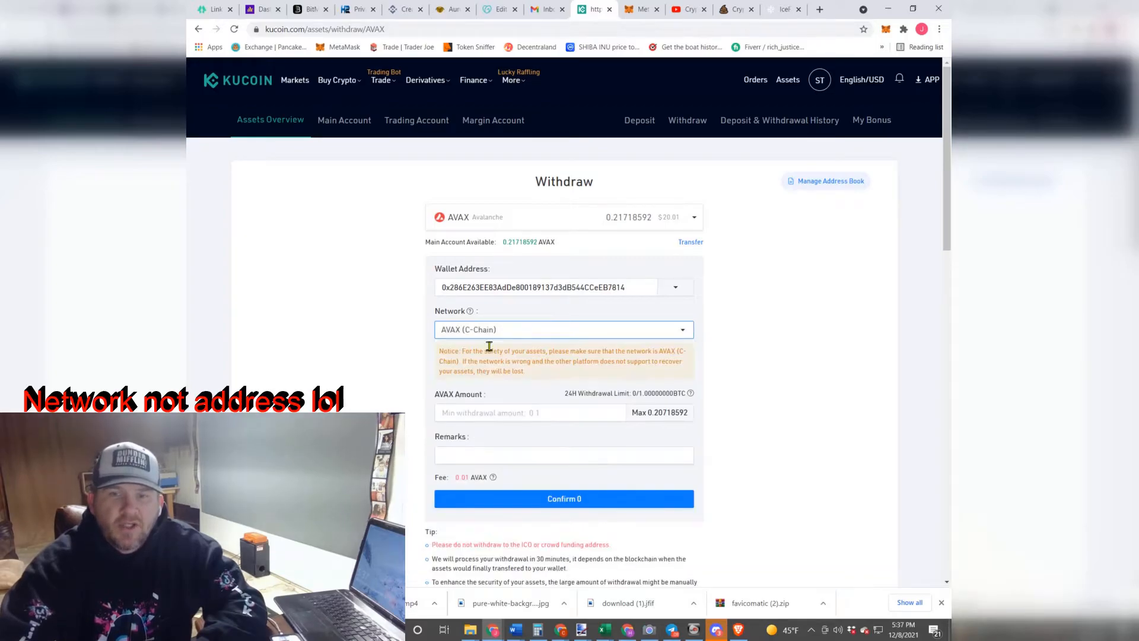
pyautogui.moveTo(488, 340)
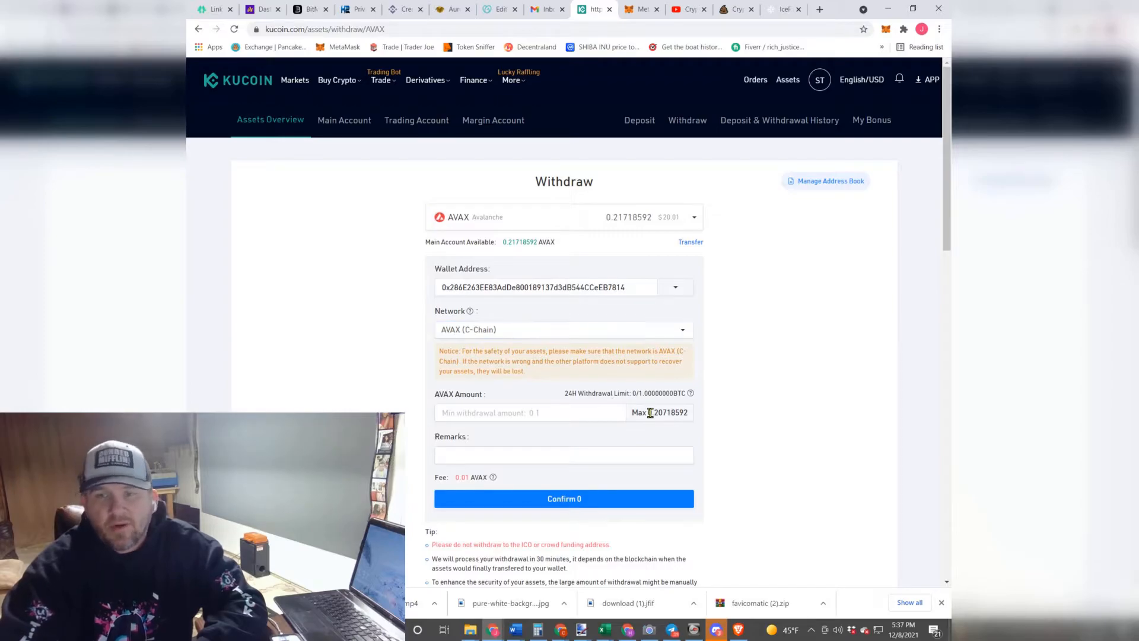
pyautogui.click(640, 412)
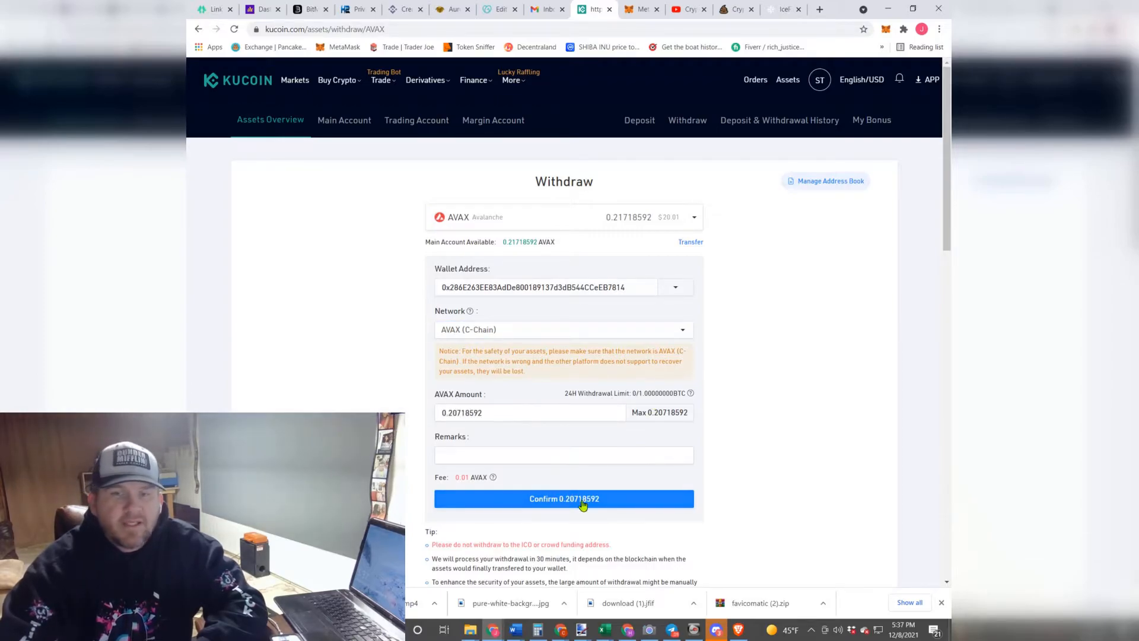
pyautogui.click(564, 498)
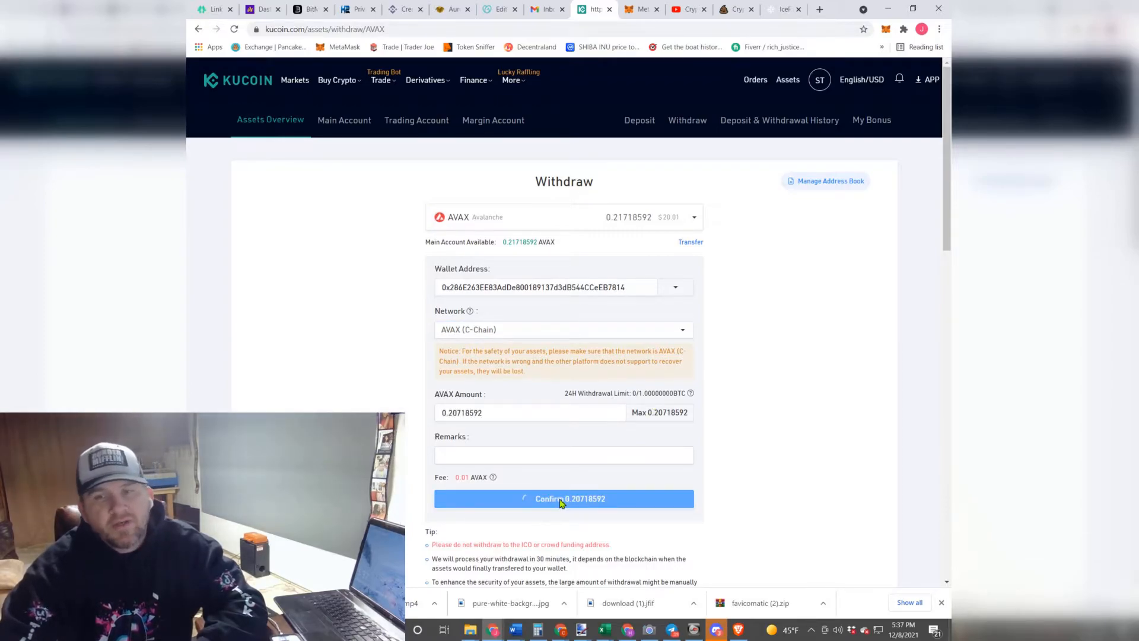
pyautogui.click(563, 498)
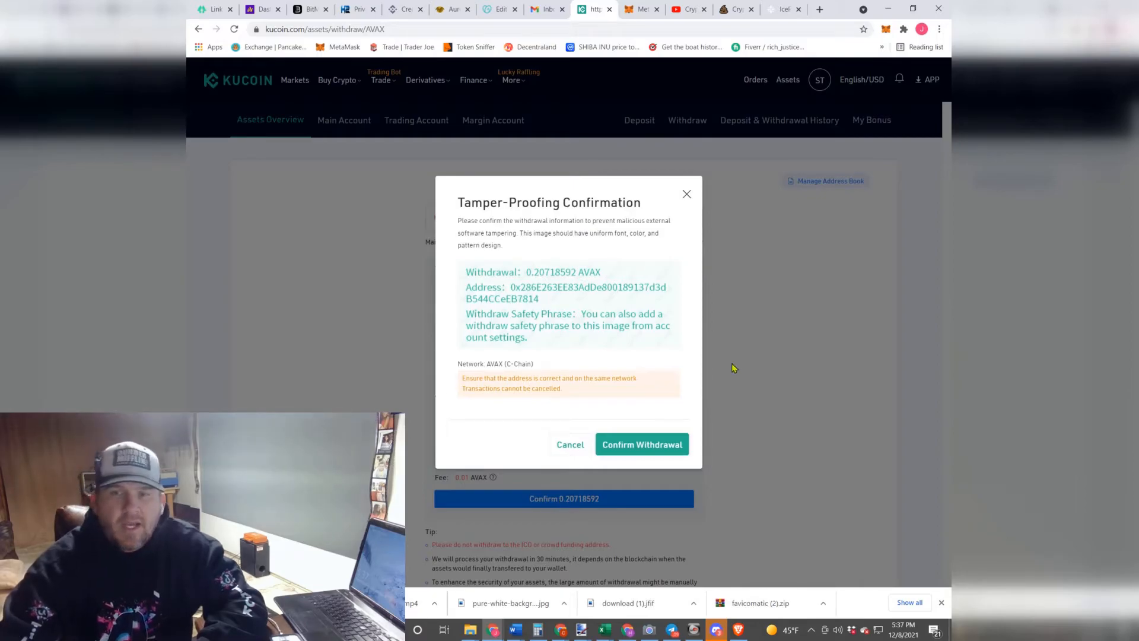
pyautogui.moveTo(531, 304)
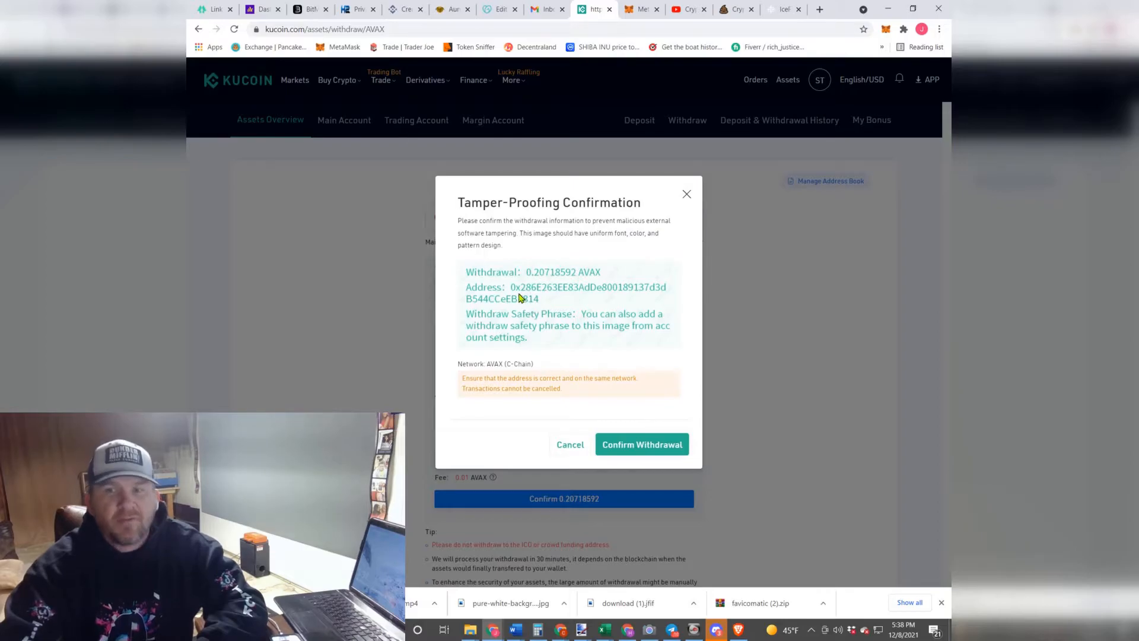
# Step: Approve the 0.20718592 AVAX withdrawal details and submit the security verification
pyautogui.click(641, 9)
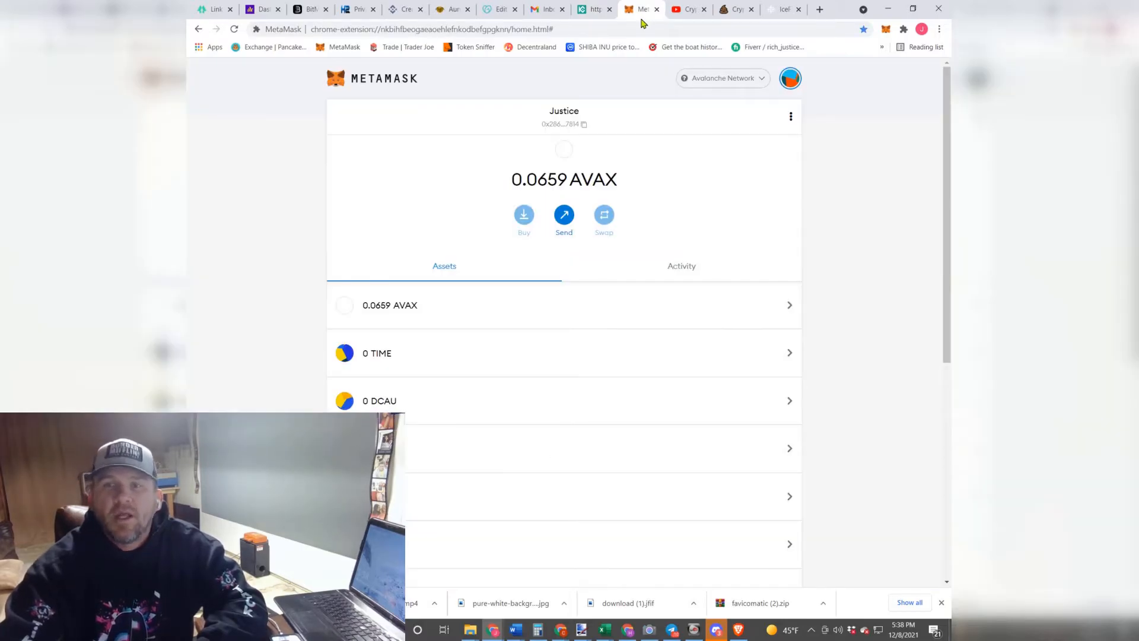
pyautogui.click(596, 9)
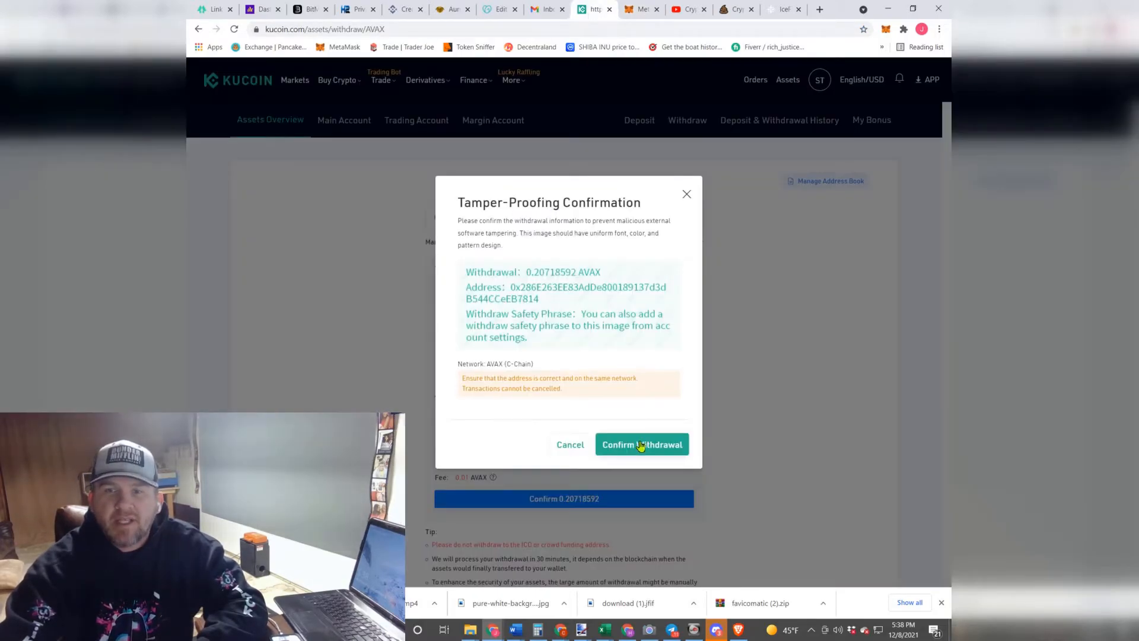
pyautogui.click(641, 444)
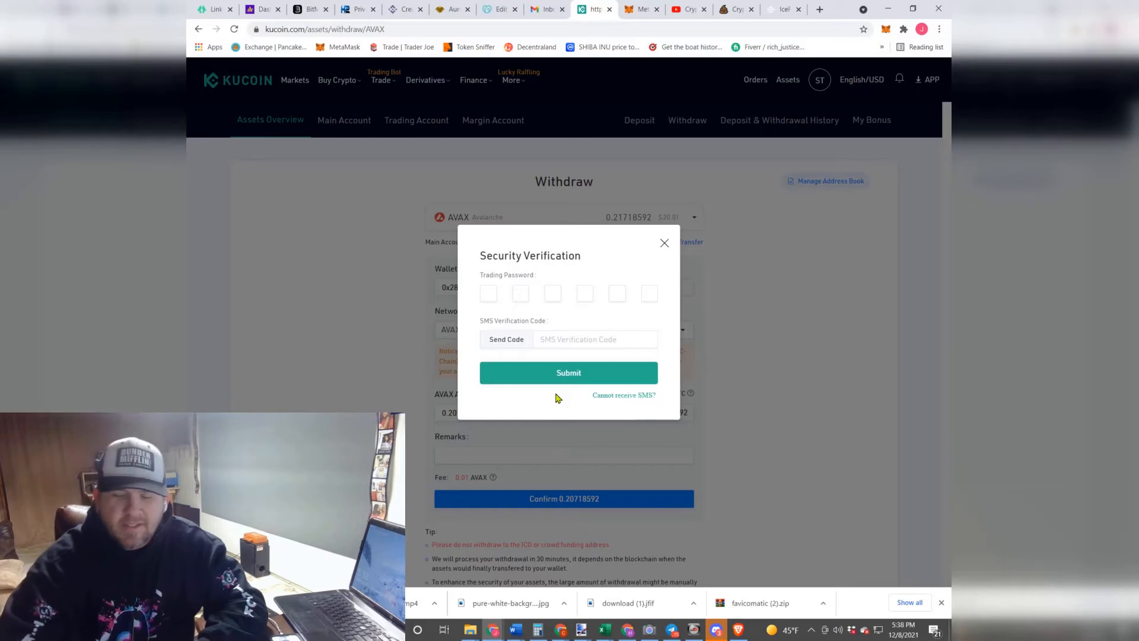
pyautogui.click(569, 373)
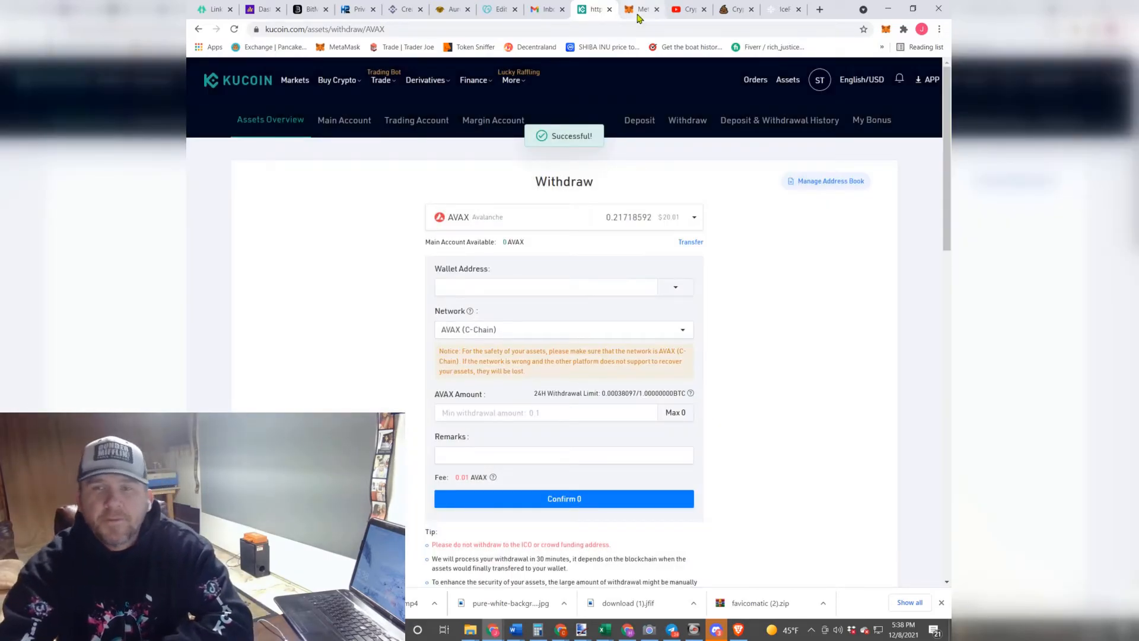
# Step: In MetaMask, view the Activity history of sends, deposits and approvals, balance 0.2731 AVAX
pyautogui.click(640, 9)
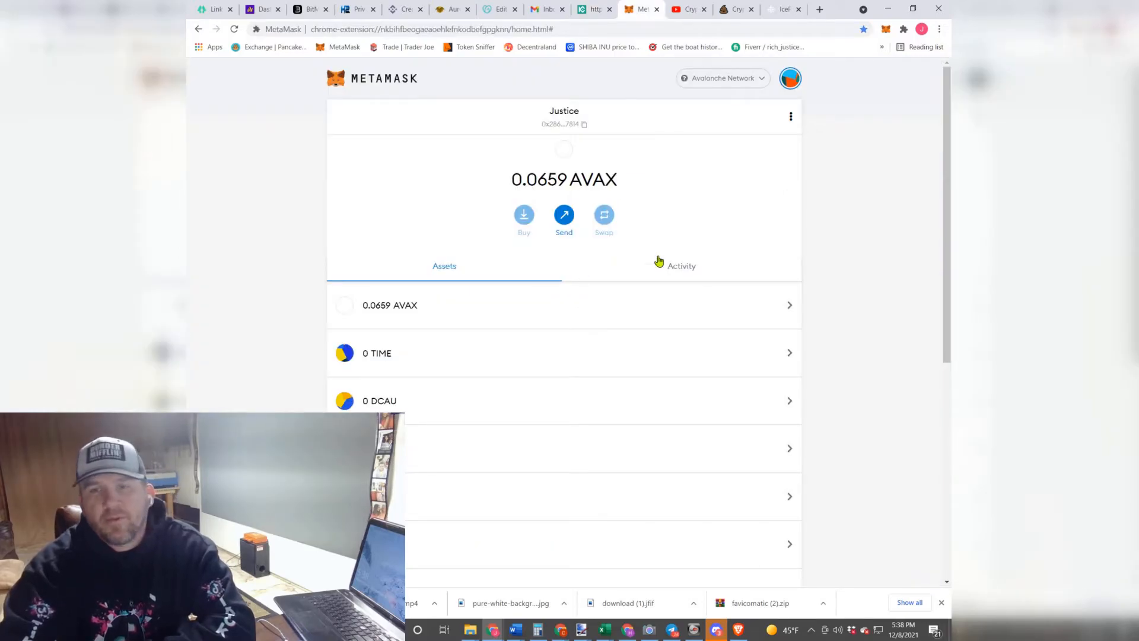
pyautogui.moveTo(641, 217)
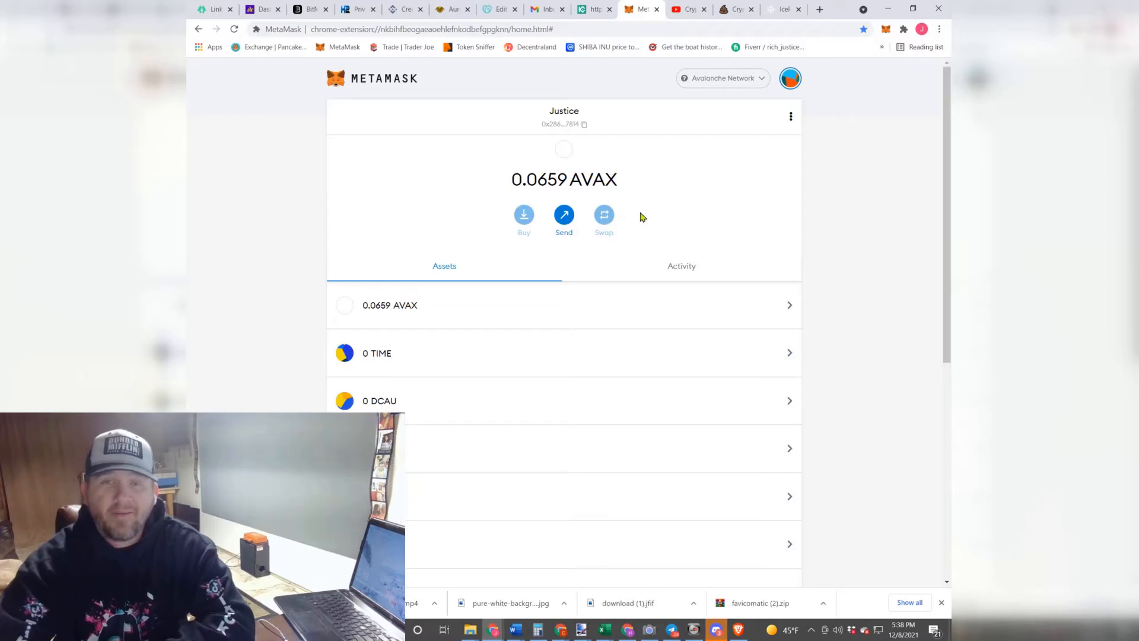
pyautogui.click(681, 265)
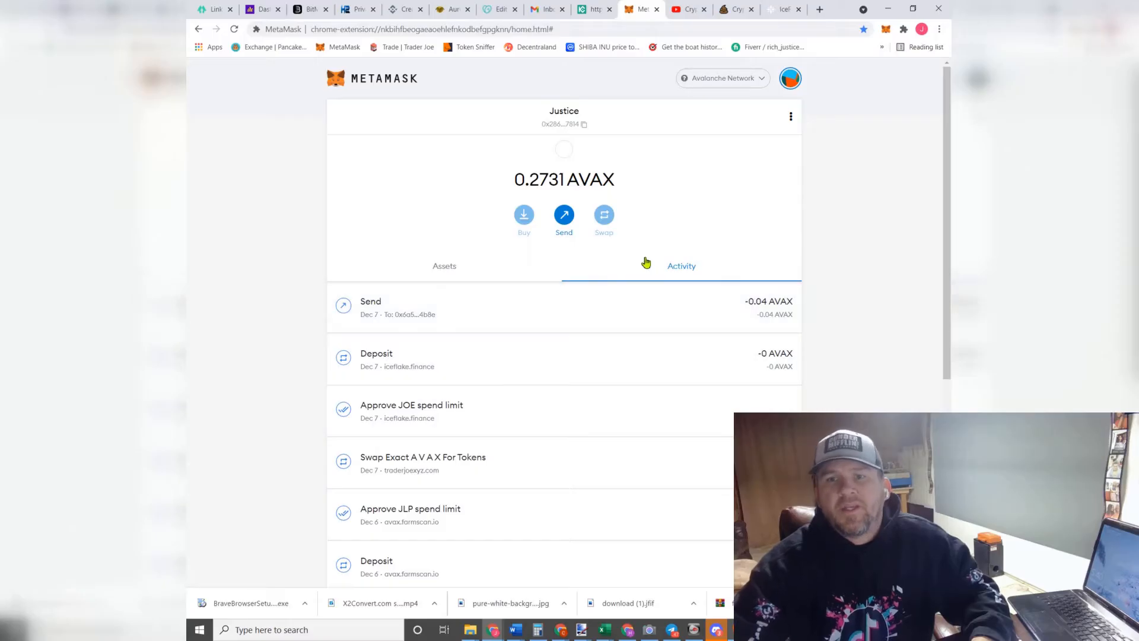
pyautogui.moveTo(612, 253)
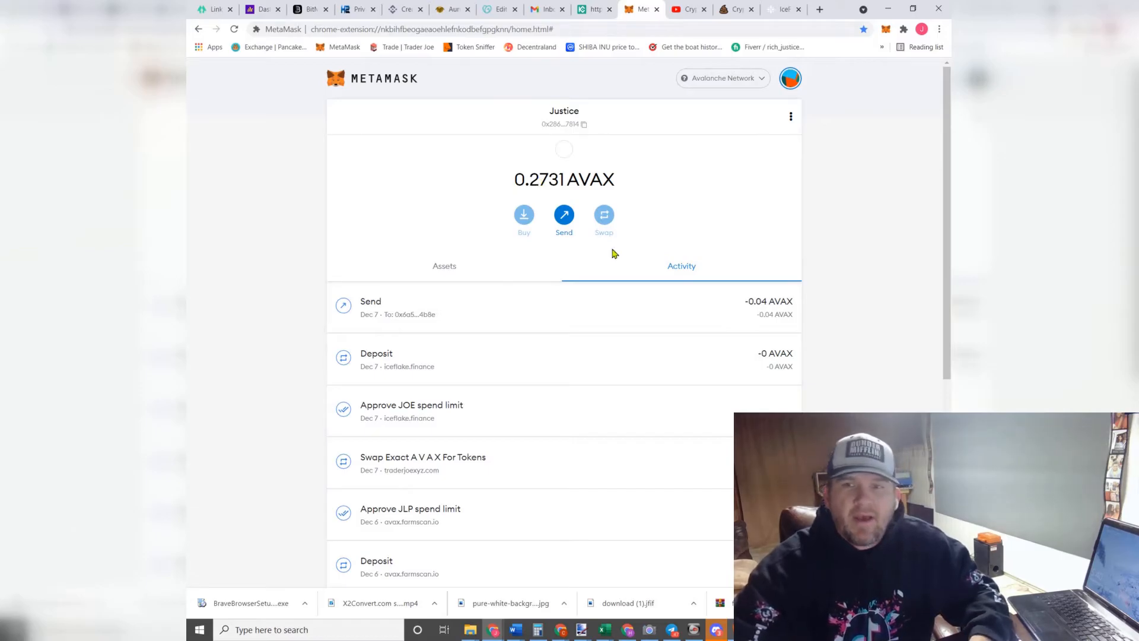
# Step: Return to KuCoin's withdrawal history listing the 0.20718592 AVAX withdrawal to wallet ending 7814
pyautogui.click(589, 8)
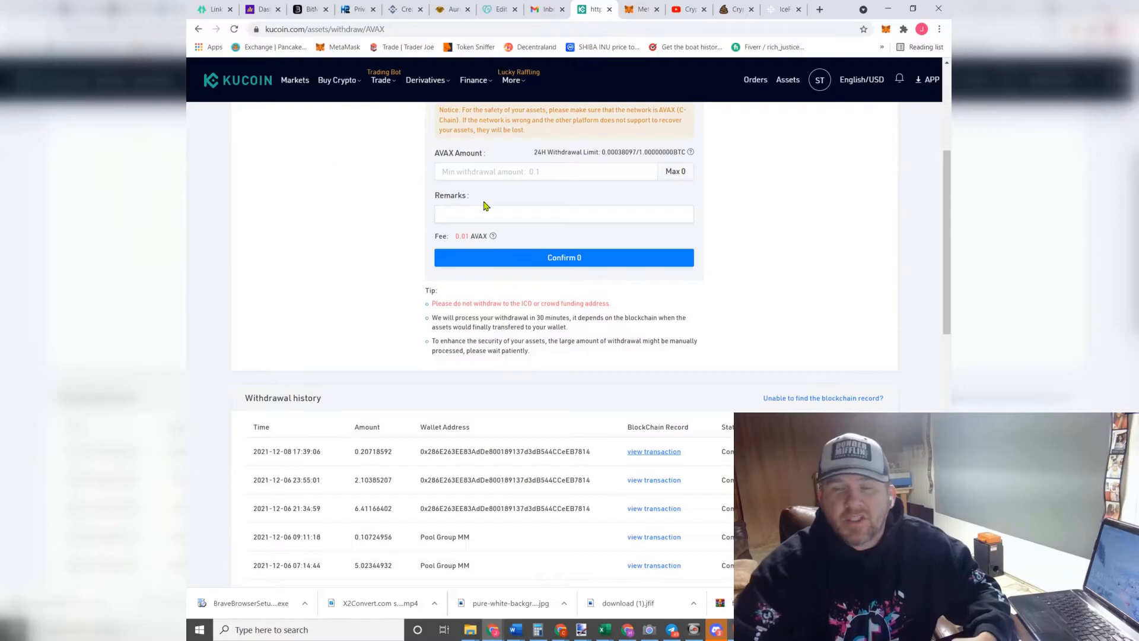
pyautogui.moveTo(445, 373)
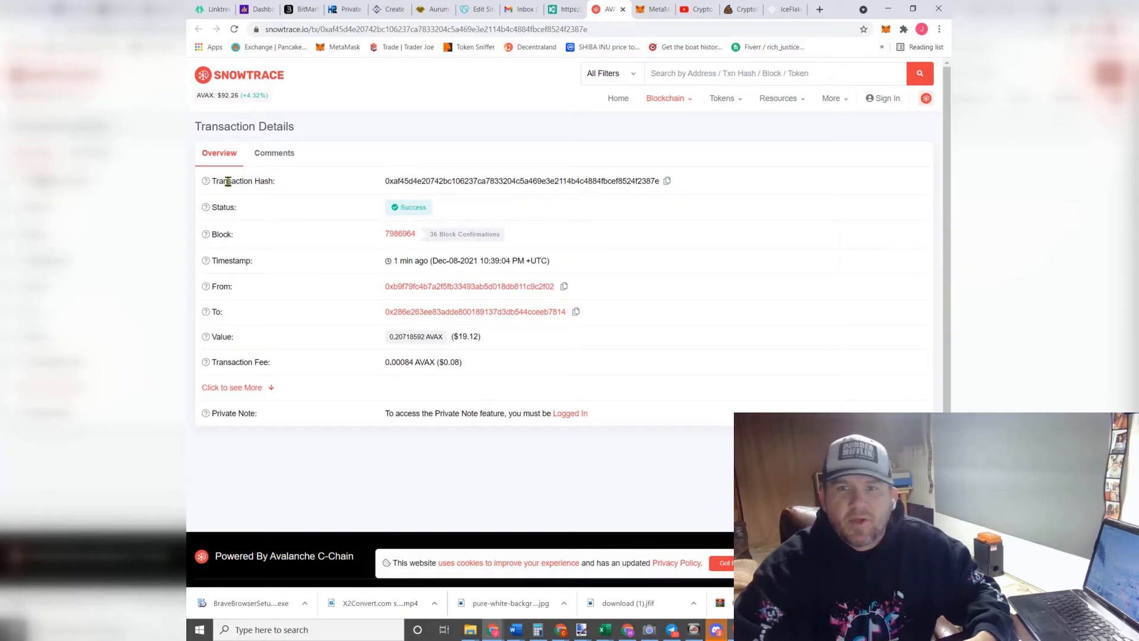
pyautogui.moveTo(483, 204)
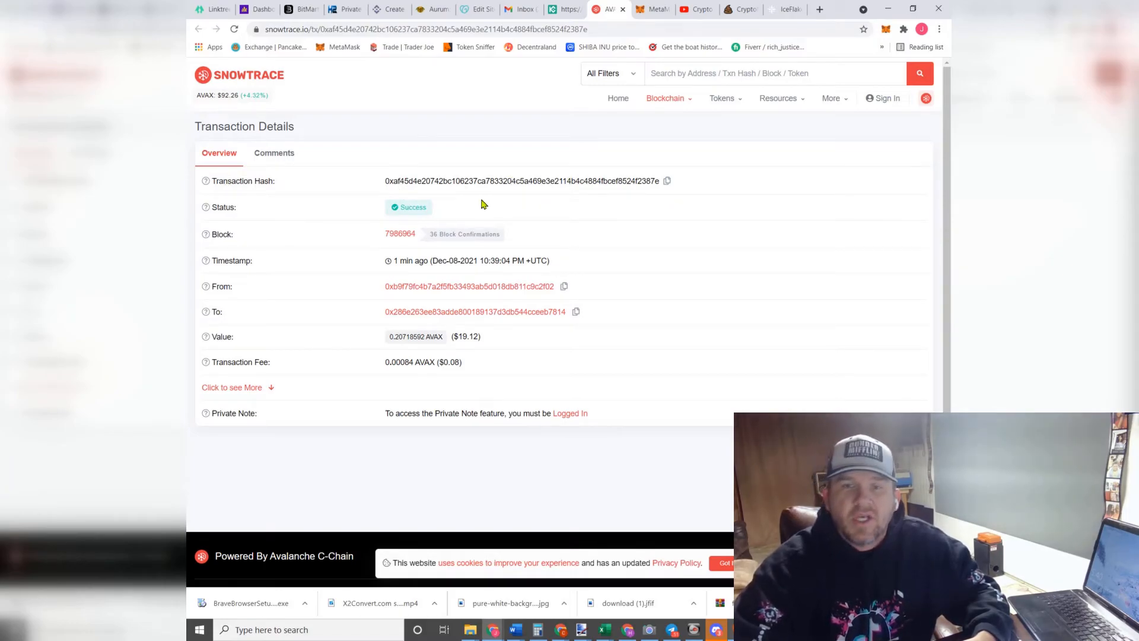
pyautogui.moveTo(508, 319)
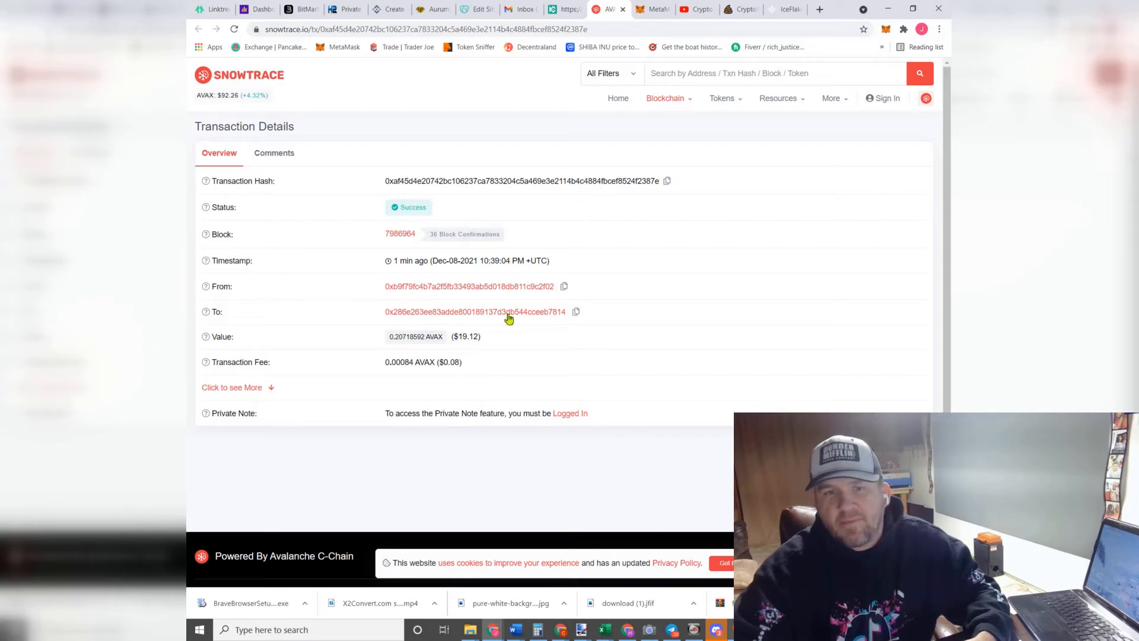
pyautogui.moveTo(514, 316)
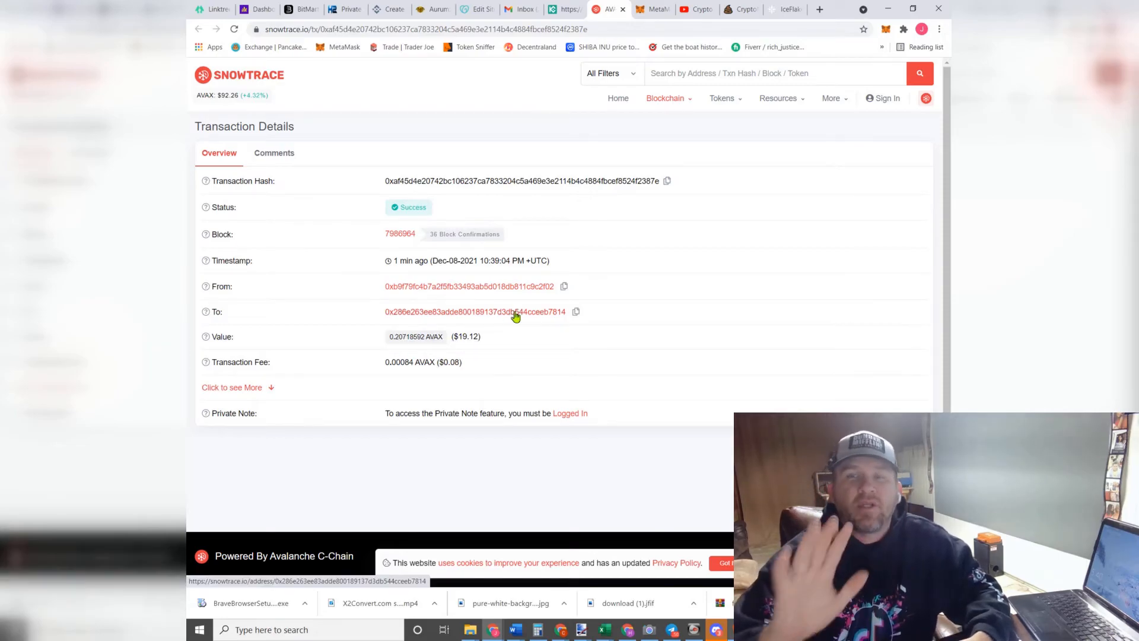